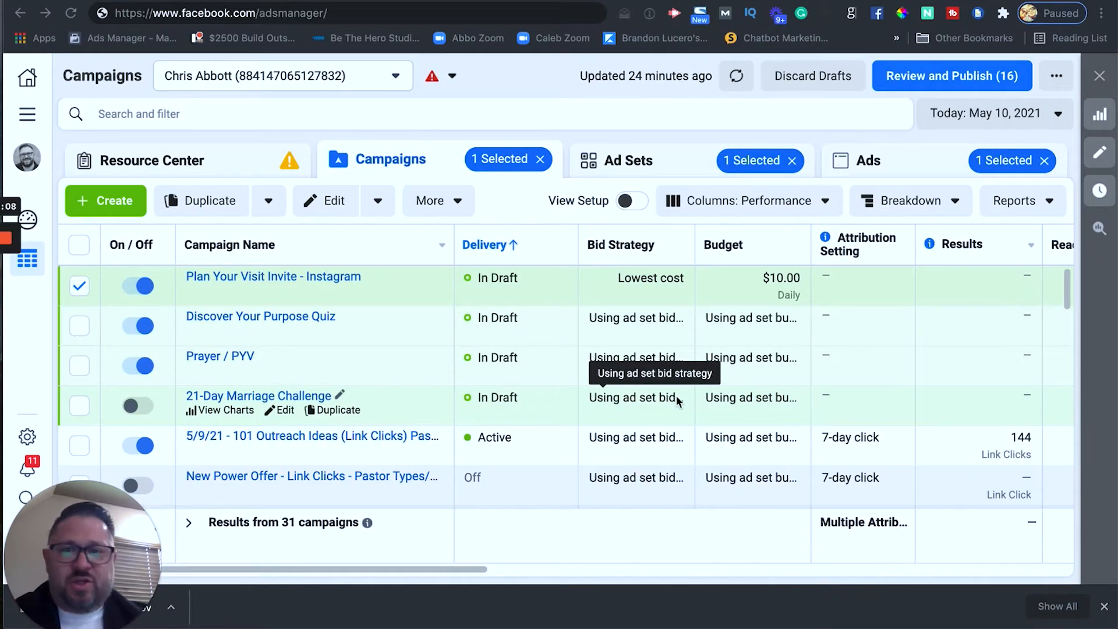
{"action": "mouse_move", "coordinate": [422, 184]}
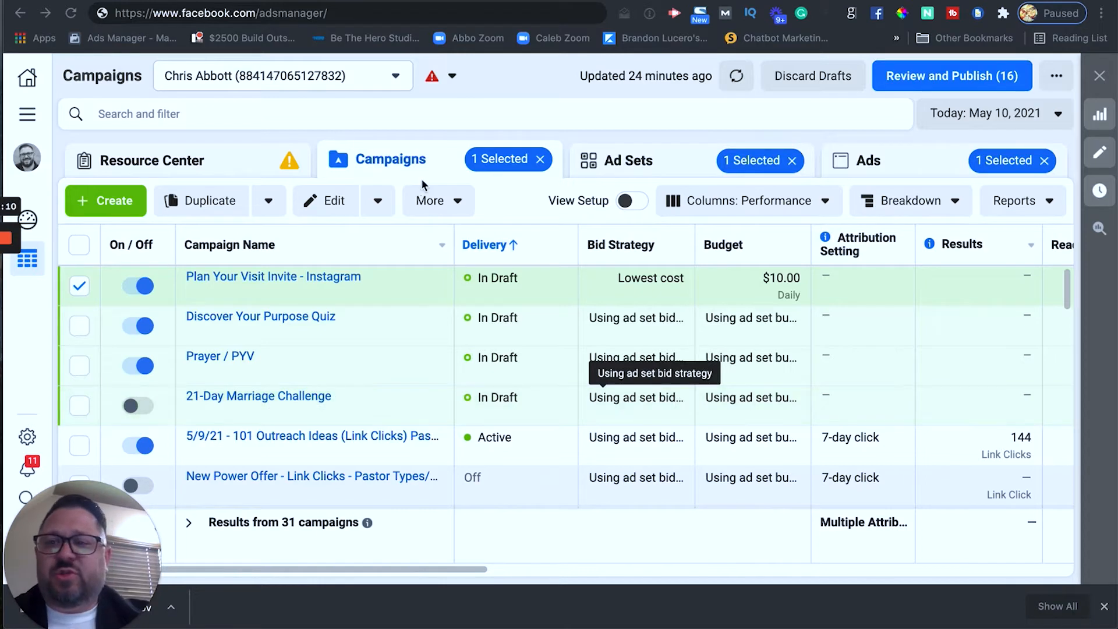
{"action": "mouse_move", "coordinate": [340, 17]}
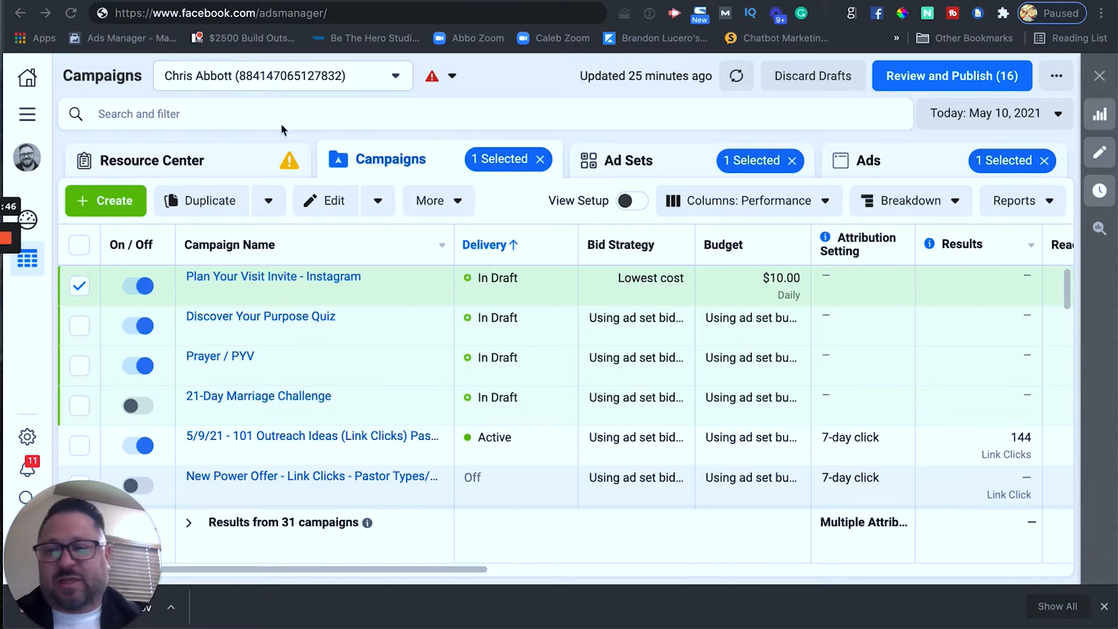
{"action": "mouse_move", "coordinate": [259, 125]}
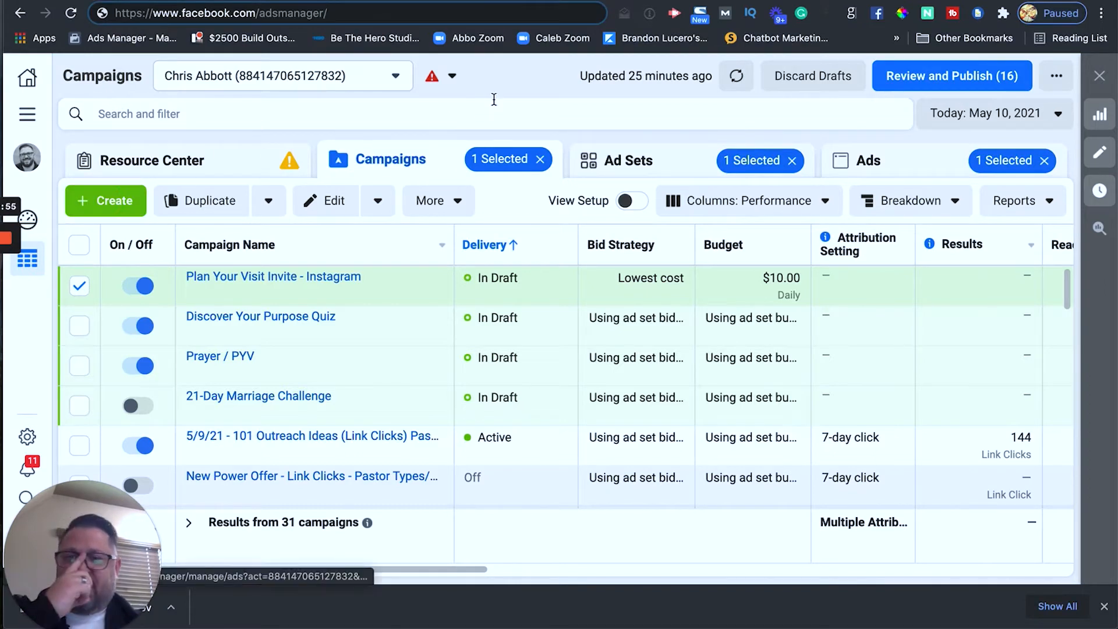
Start a new campaign and choose Traffic as its objective.
{"action": "left_click", "coordinate": [105, 201]}
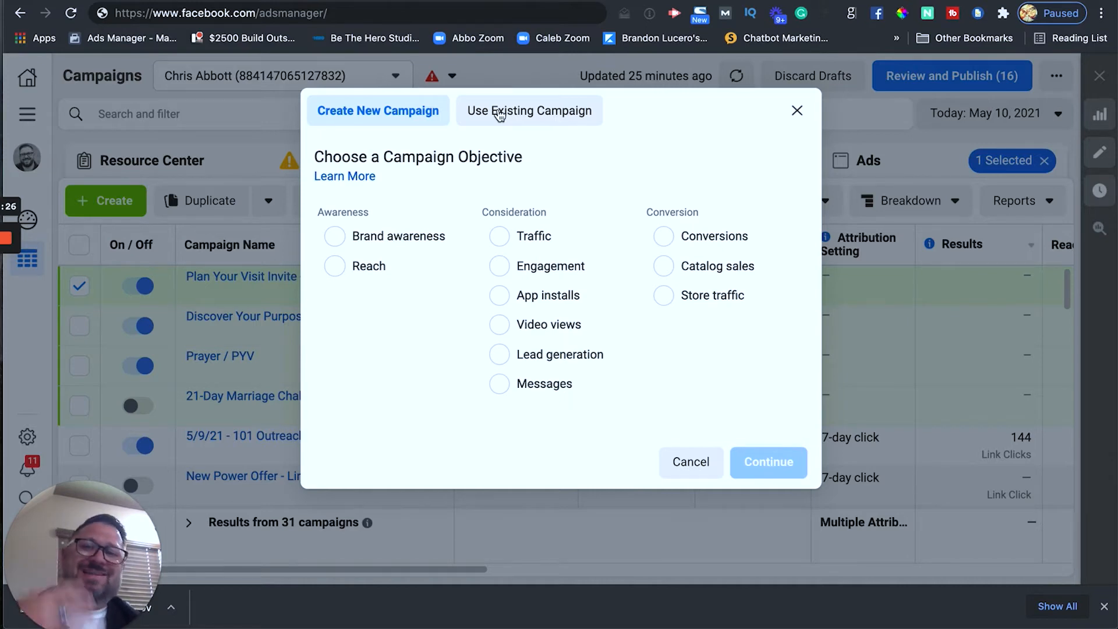
{"action": "mouse_move", "coordinate": [524, 119]}
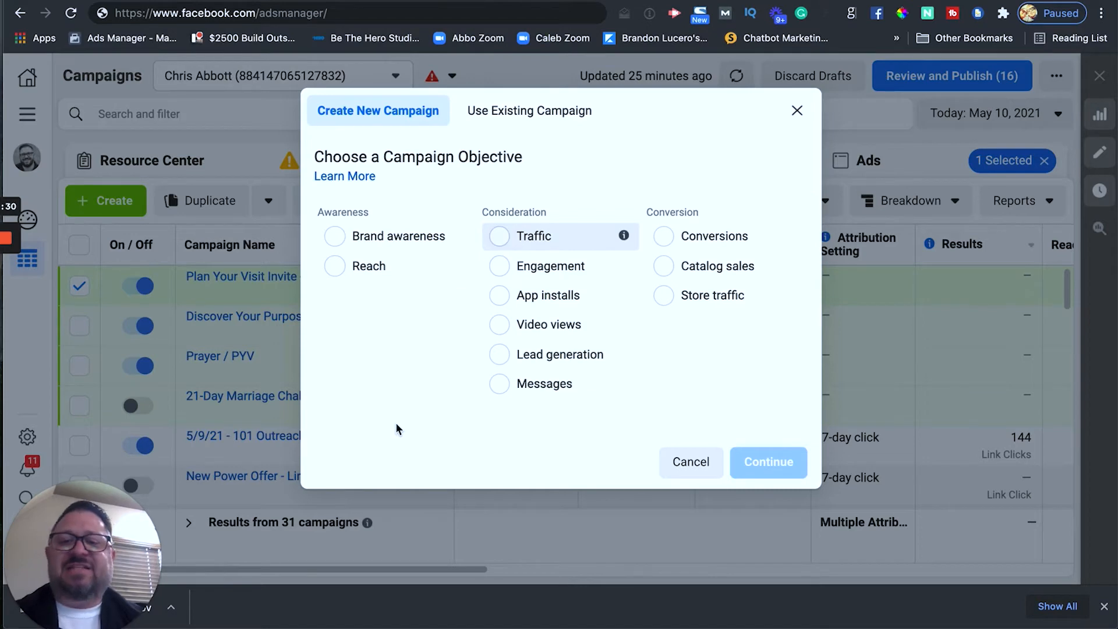
{"action": "left_click", "coordinate": [498, 236]}
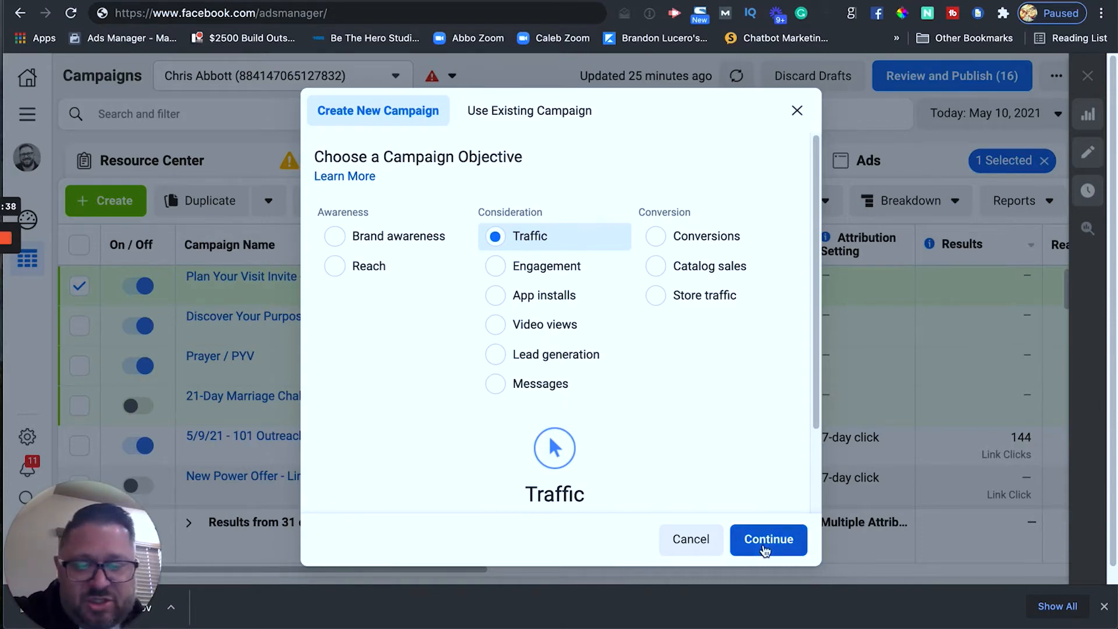
Confirm the Traffic objective, name the campaign 'Fall Festival Invite' and review its settings.
{"action": "left_click", "coordinate": [768, 539]}
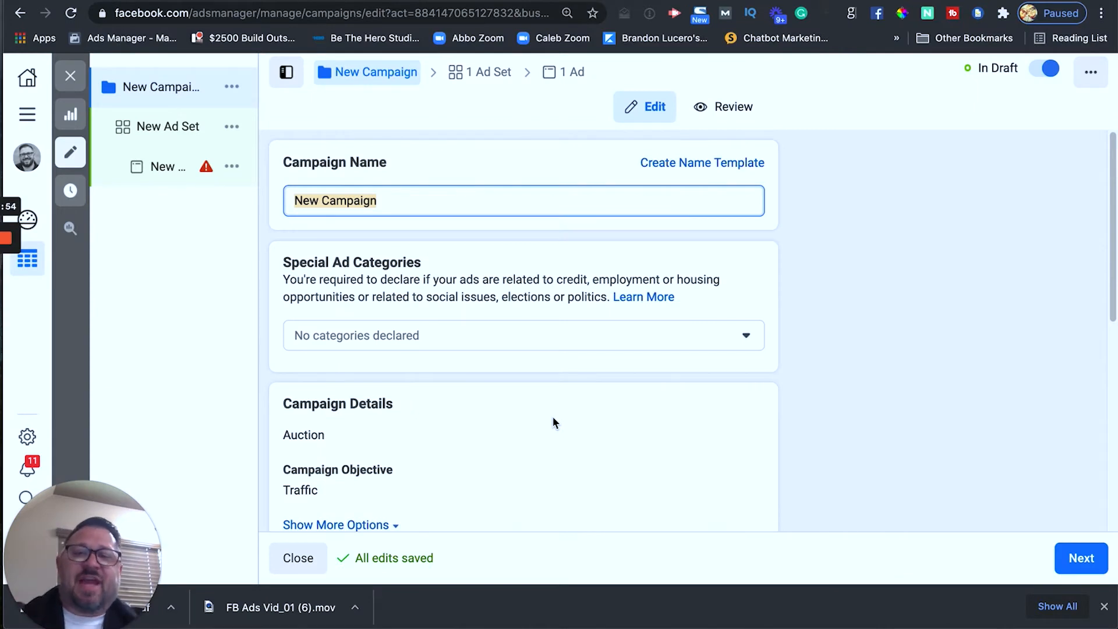
{"action": "mouse_move", "coordinate": [403, 230]}
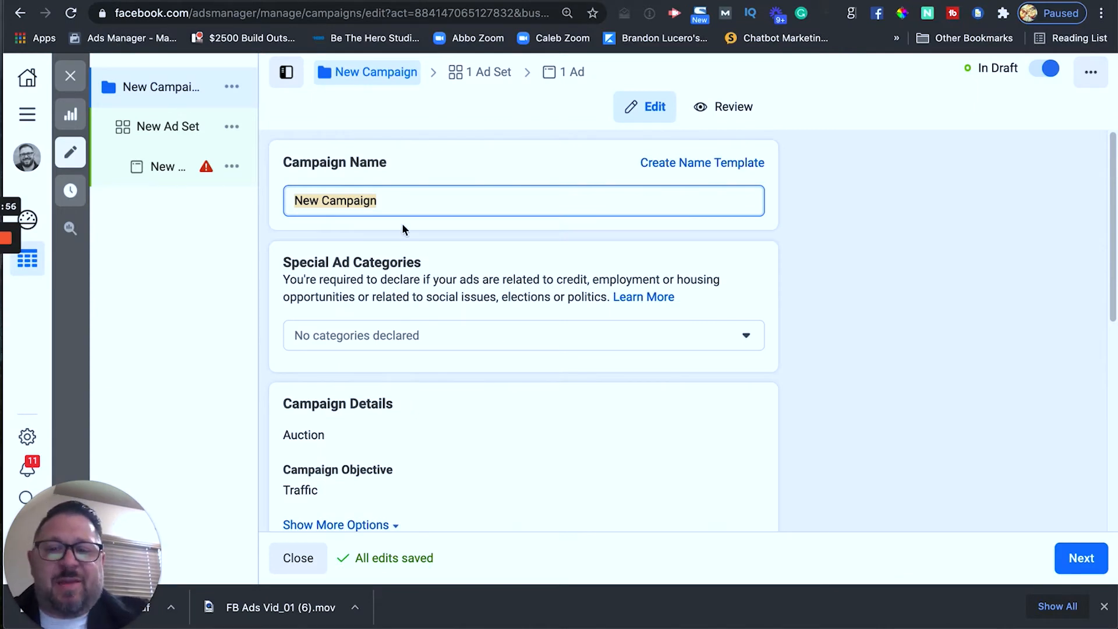
{"action": "type", "text": "Fall Festival Invite"}
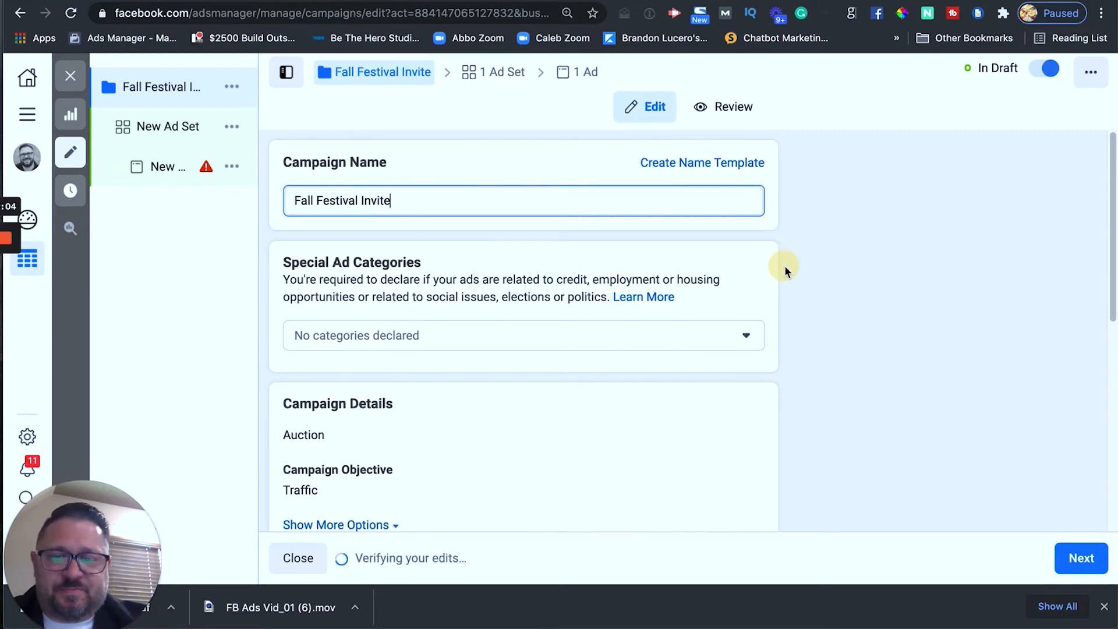
{"action": "scroll", "scroll_direction": "down", "scroll_amount": 3}
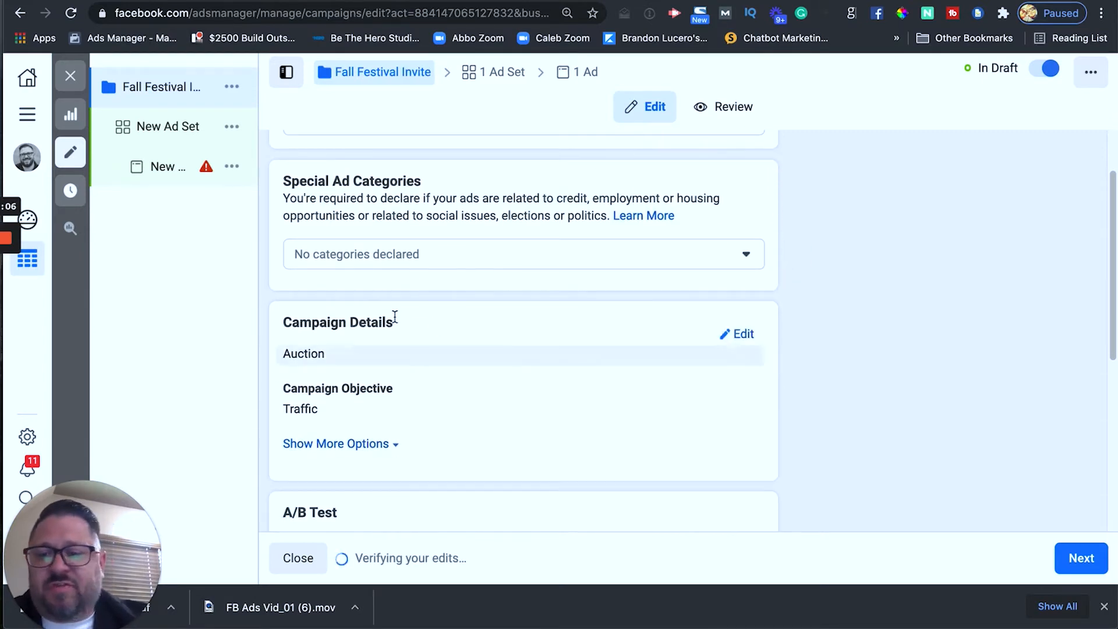
{"action": "scroll", "scroll_direction": "down", "scroll_amount": 3}
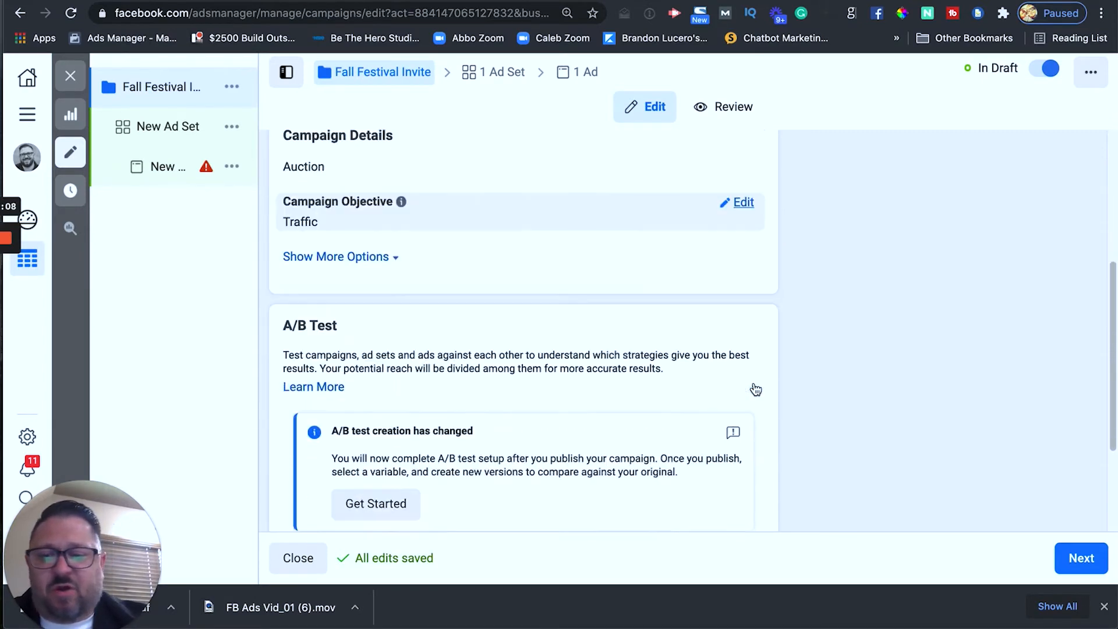
{"action": "scroll", "scroll_direction": "down", "scroll_amount": 3}
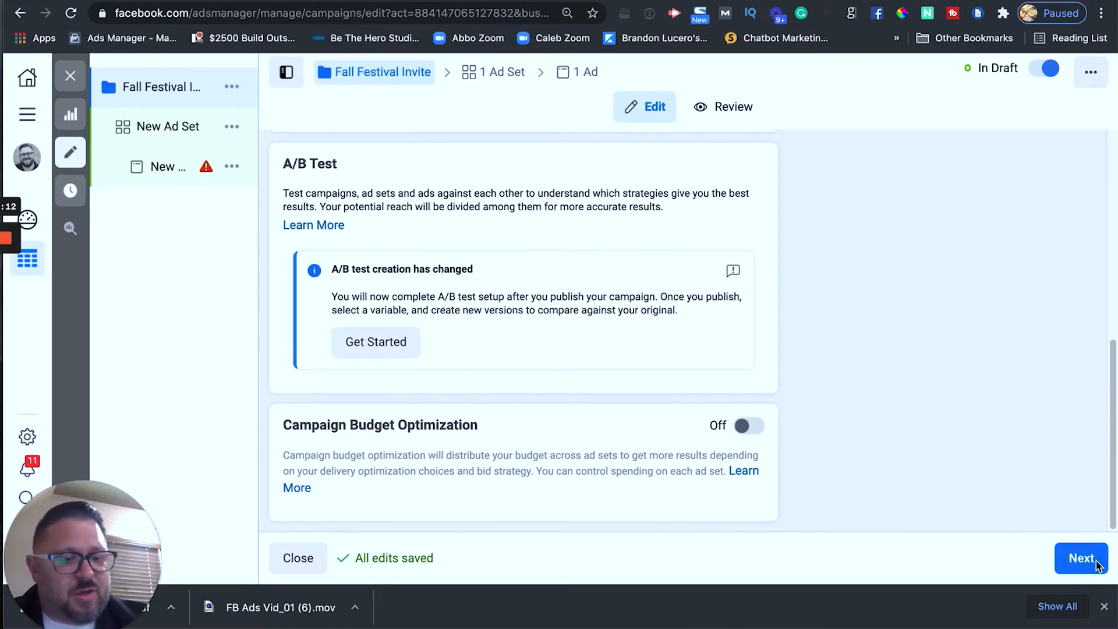
{"action": "mouse_move", "coordinate": [850, 421]}
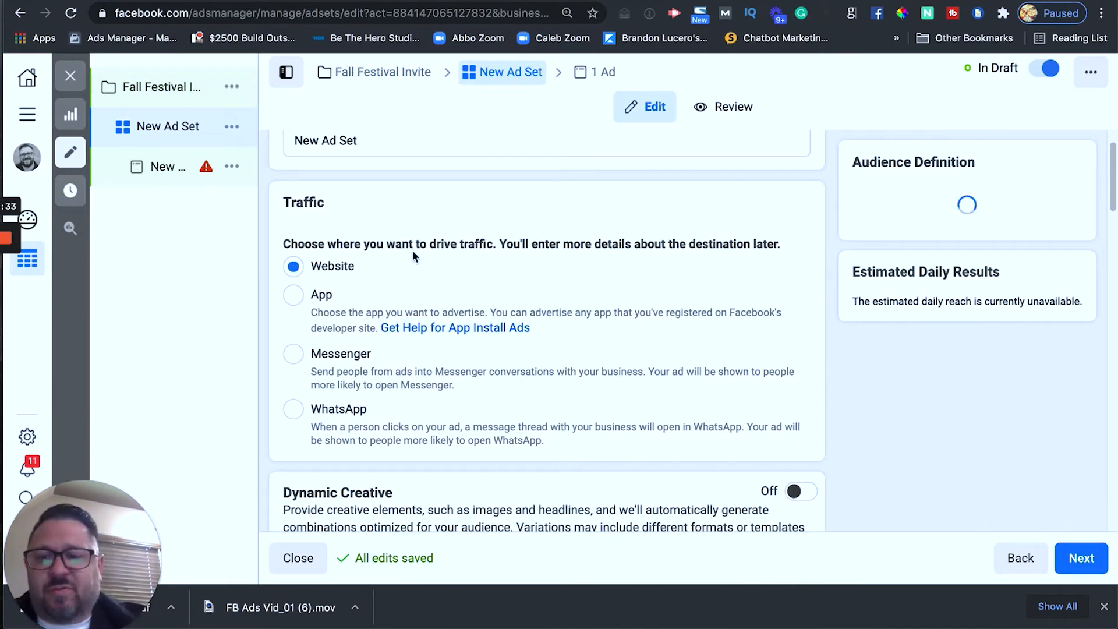
{"action": "mouse_move", "coordinate": [649, 240]}
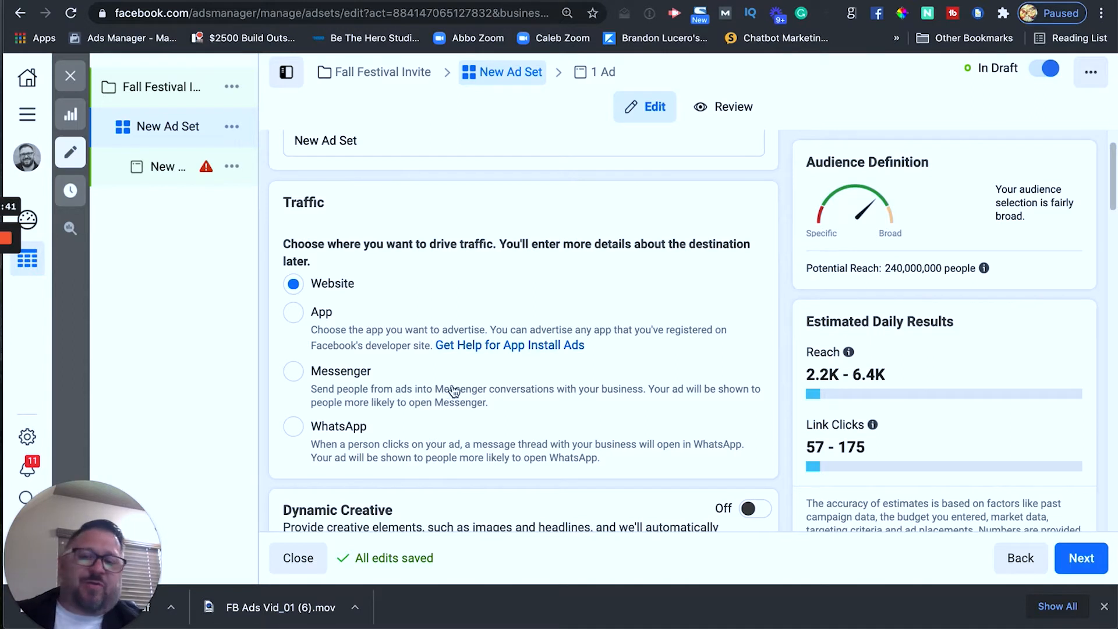
{"action": "mouse_move", "coordinate": [759, 268]}
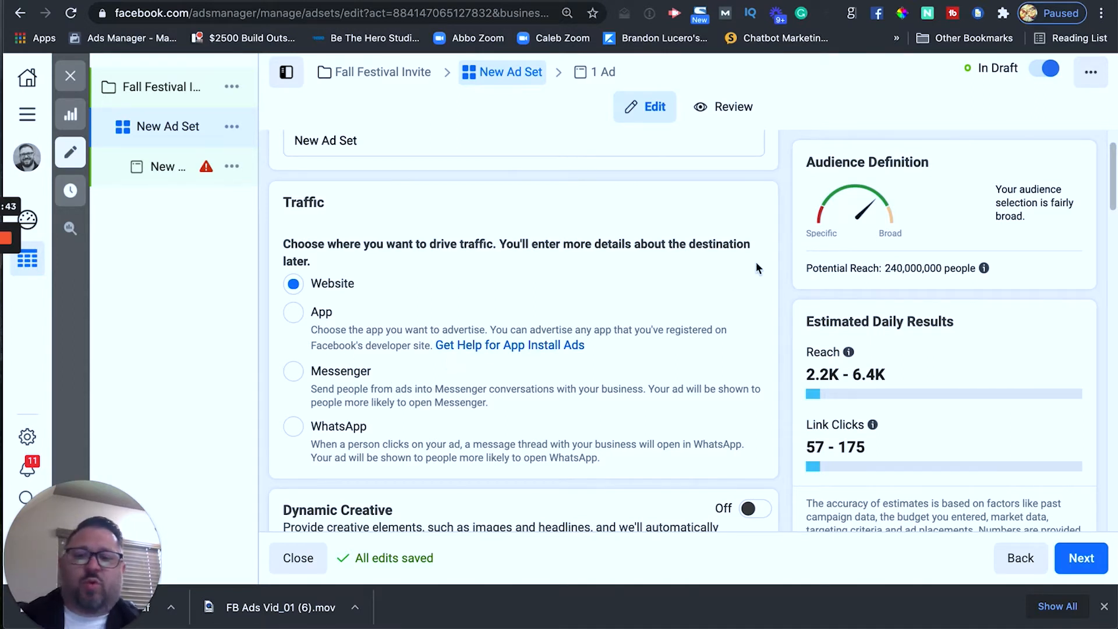
{"action": "mouse_move", "coordinate": [794, 306]}
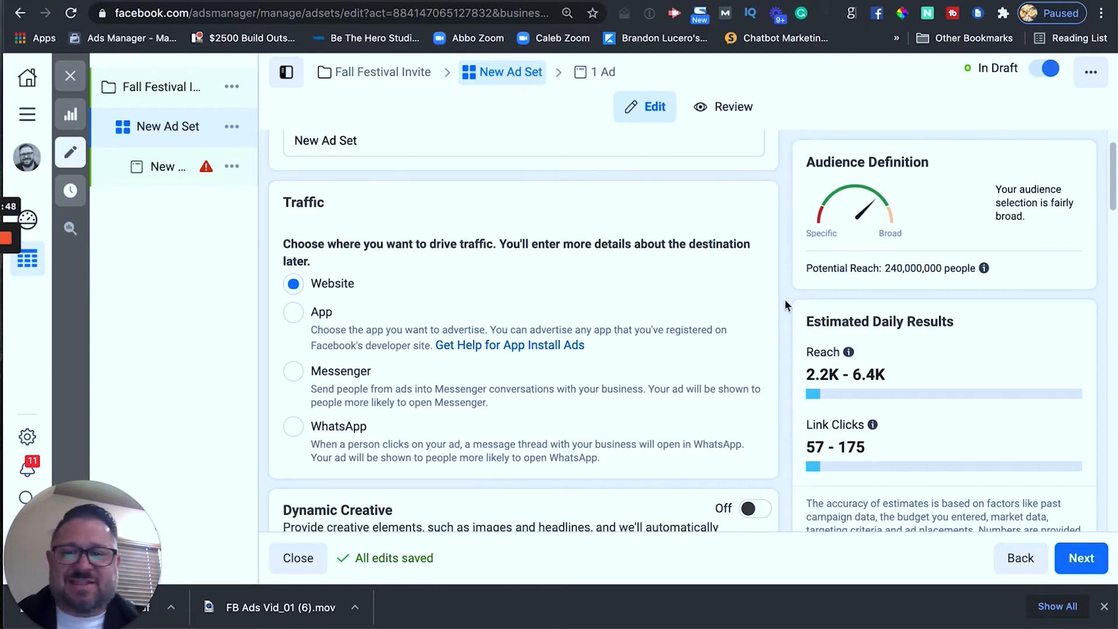
Keep Website as the traffic destination and set the daily budget to 10.00.
{"action": "scroll", "scroll_direction": "down", "scroll_amount": 3}
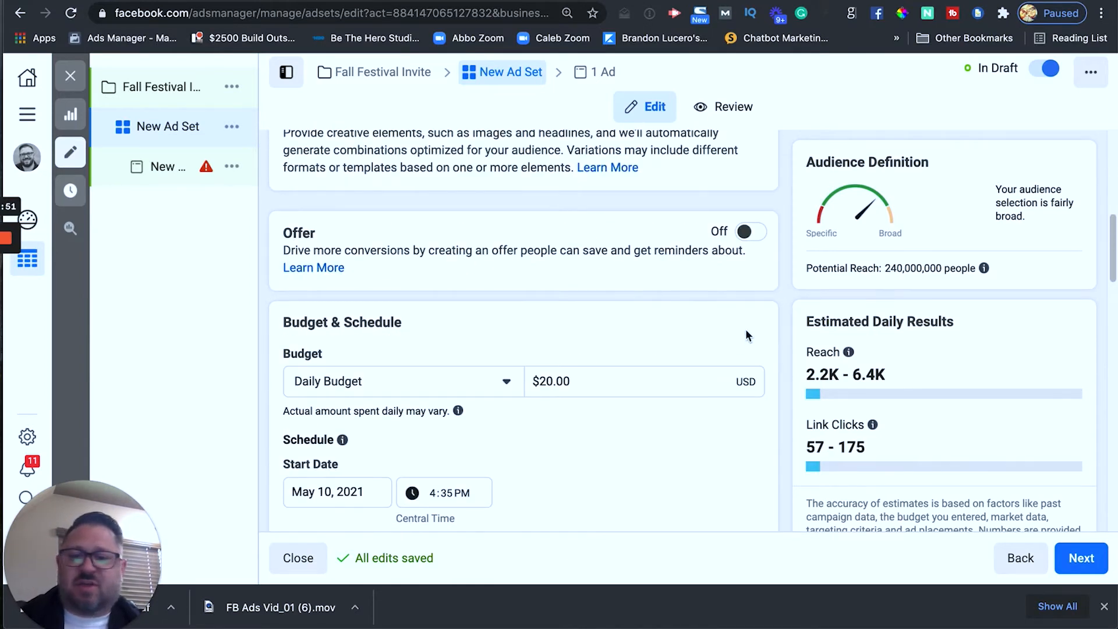
{"action": "scroll", "scroll_direction": "down", "scroll_amount": 3}
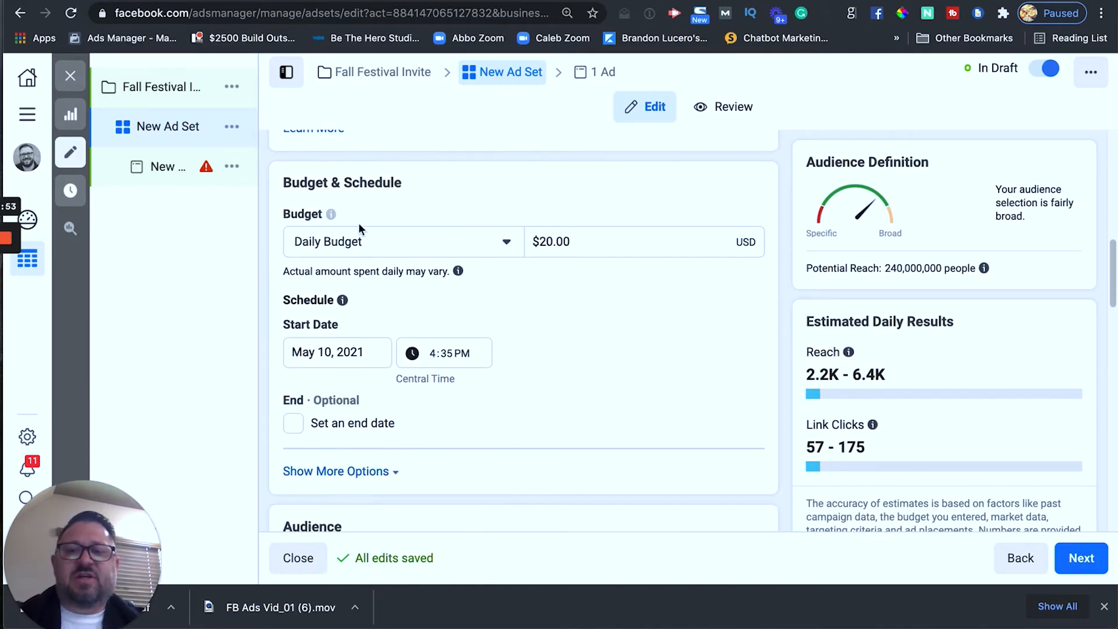
{"action": "mouse_move", "coordinate": [709, 317]}
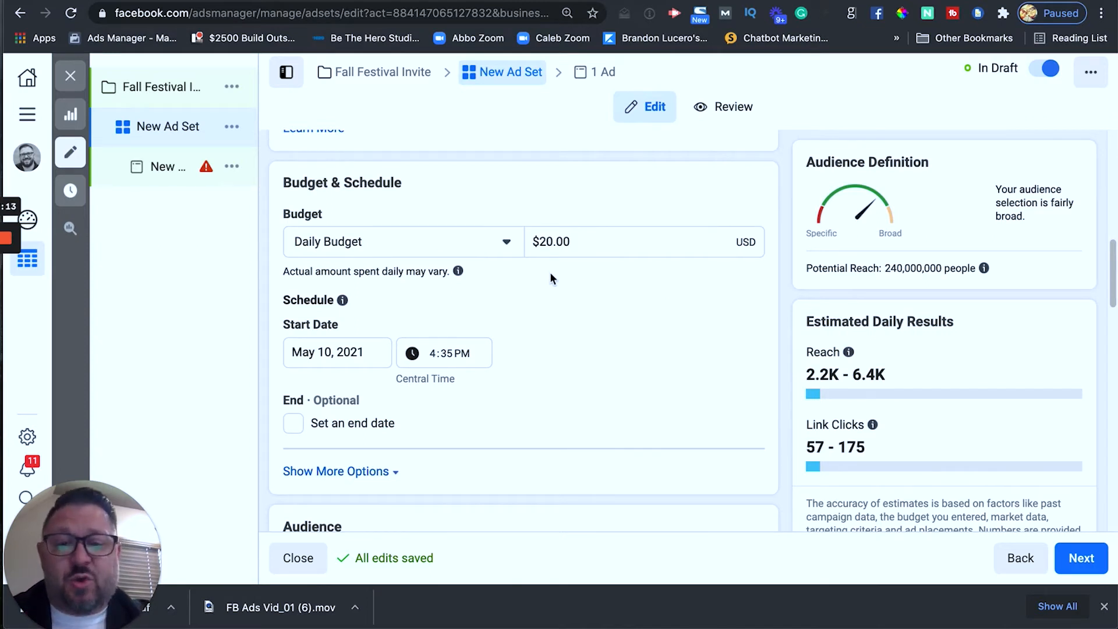
{"action": "left_click", "coordinate": [549, 241]}
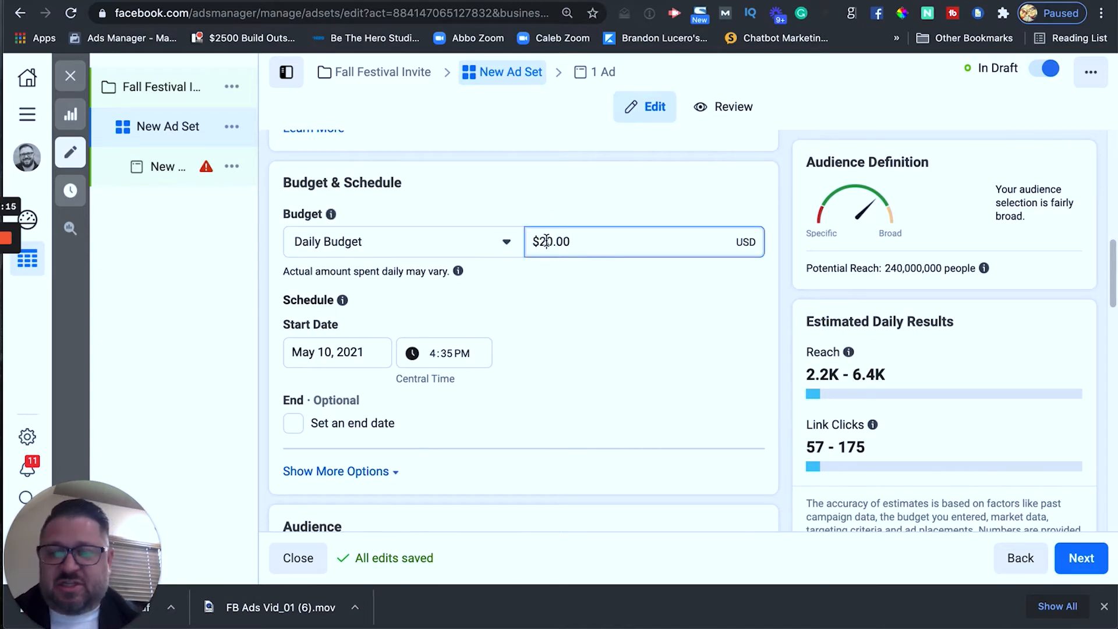
{"action": "type", "text": "10.00"}
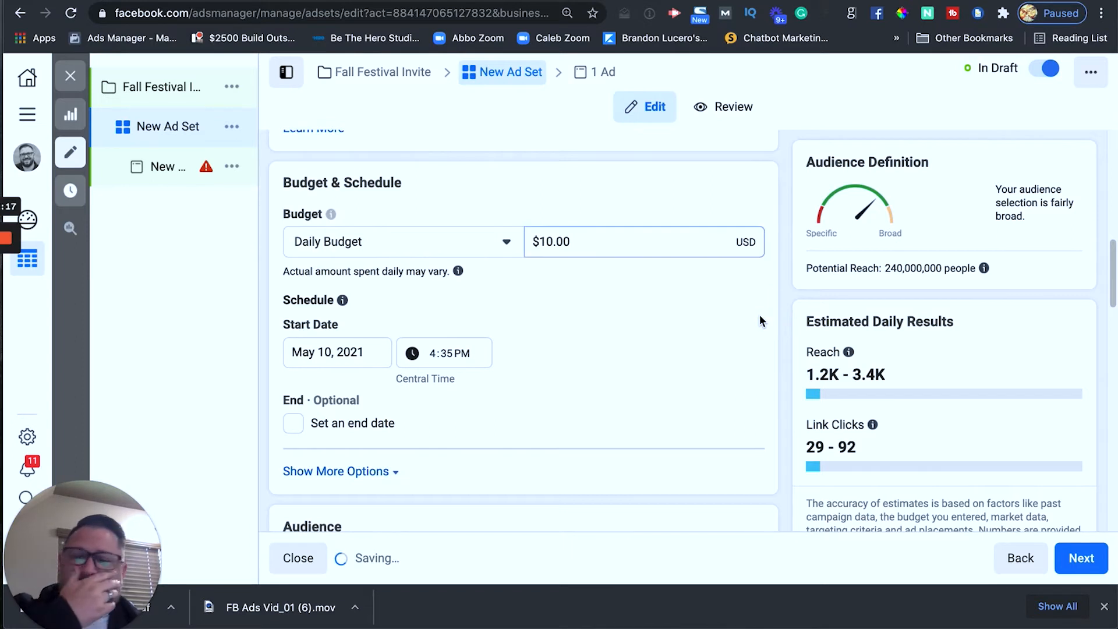
Limit the audience location to a 15 mi radius around Broken Arrow Expressway.
{"action": "scroll", "scroll_direction": "down", "scroll_amount": 3}
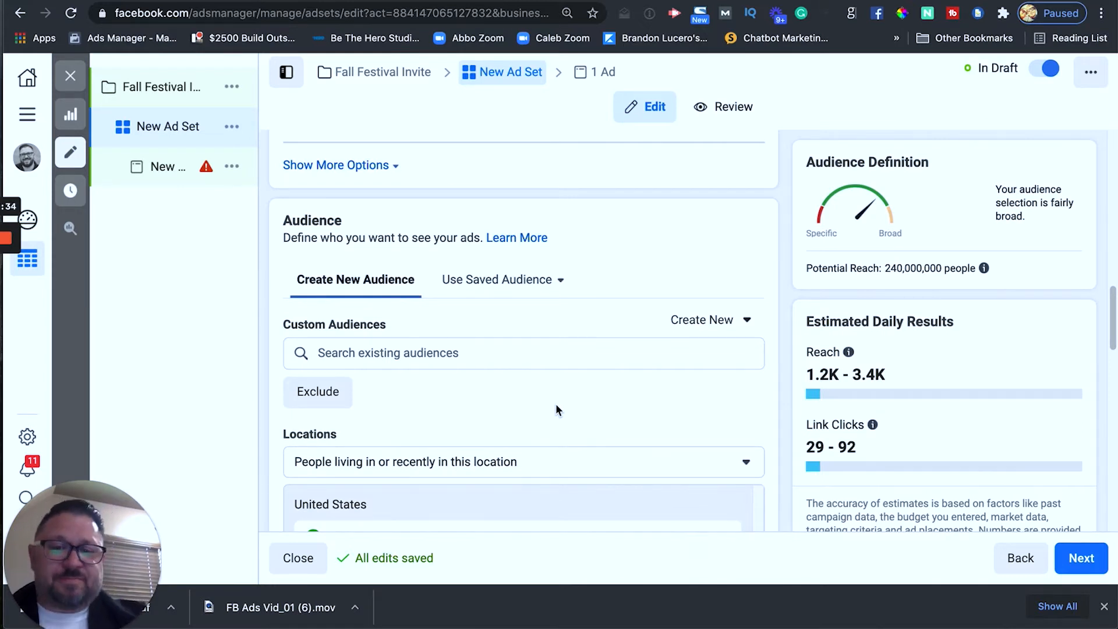
{"action": "scroll", "scroll_direction": "down", "scroll_amount": 3}
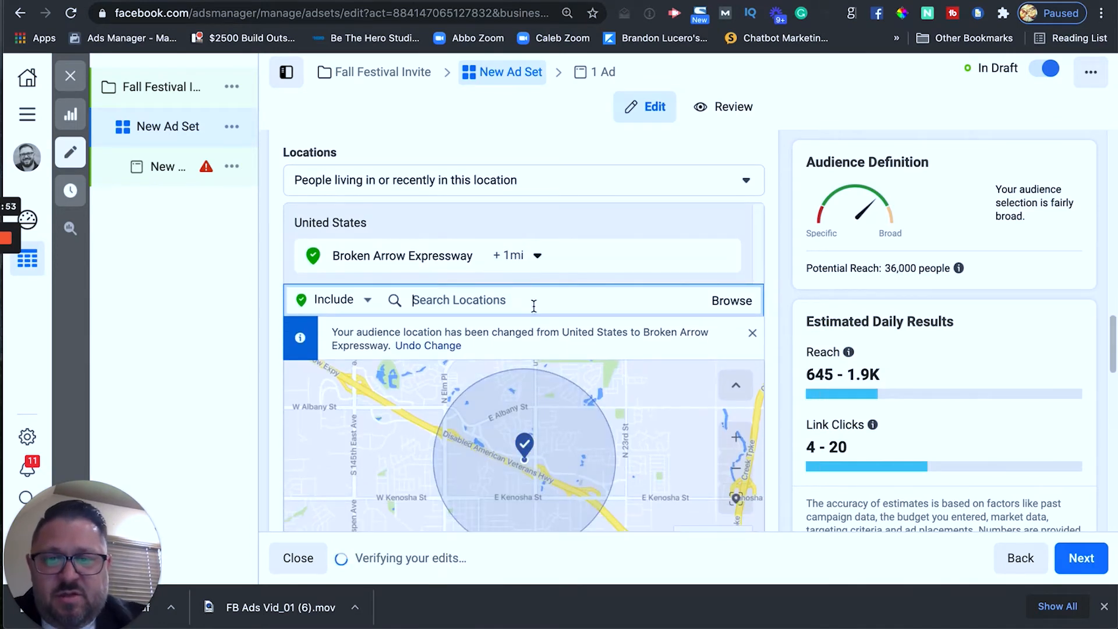
{"action": "left_click", "coordinate": [516, 255]}
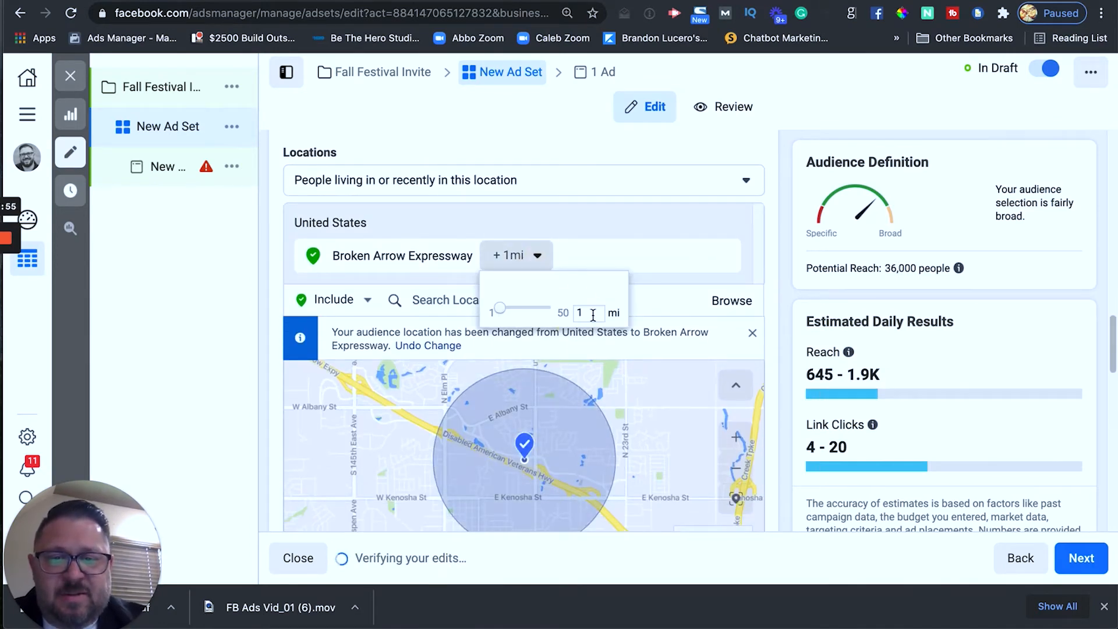
{"action": "type", "text": "15"}
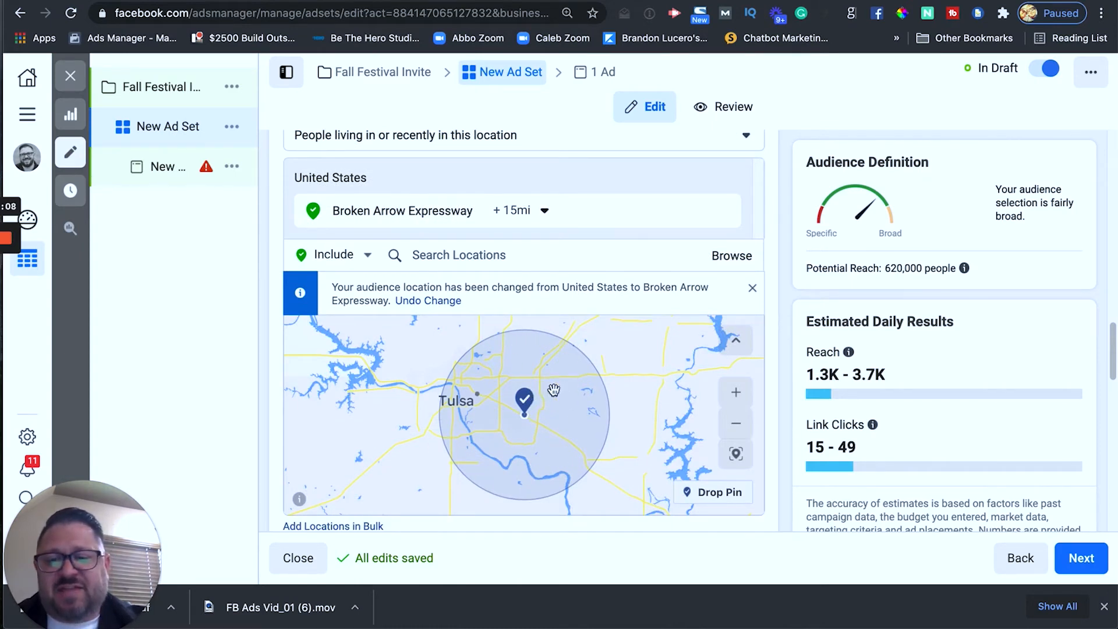
{"action": "mouse_move", "coordinate": [517, 376]}
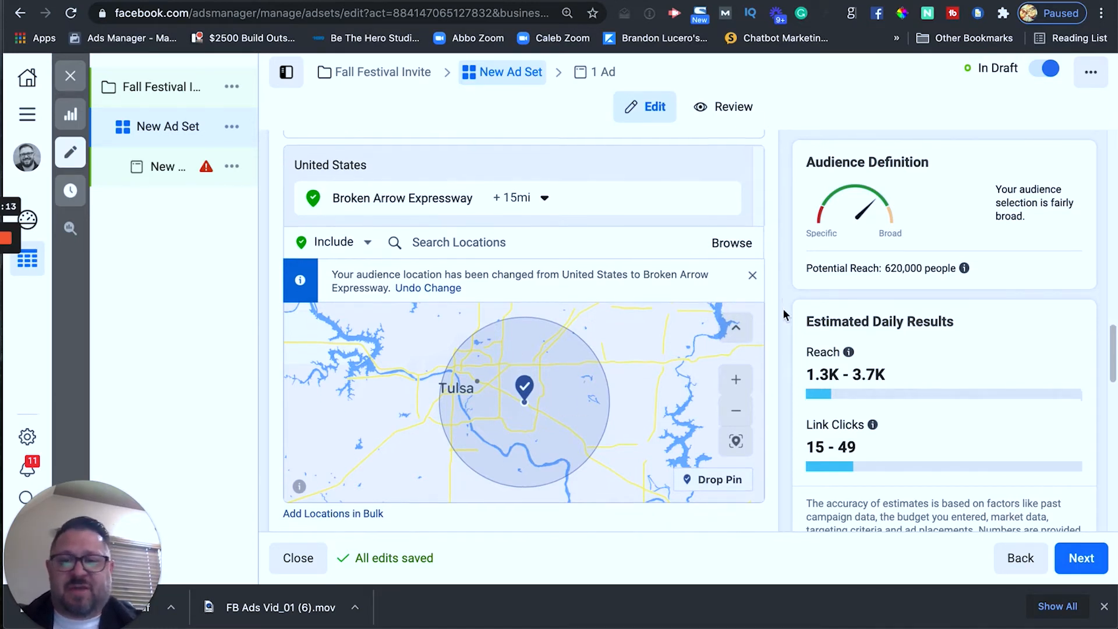
{"action": "scroll", "scroll_direction": "down", "scroll_amount": 3}
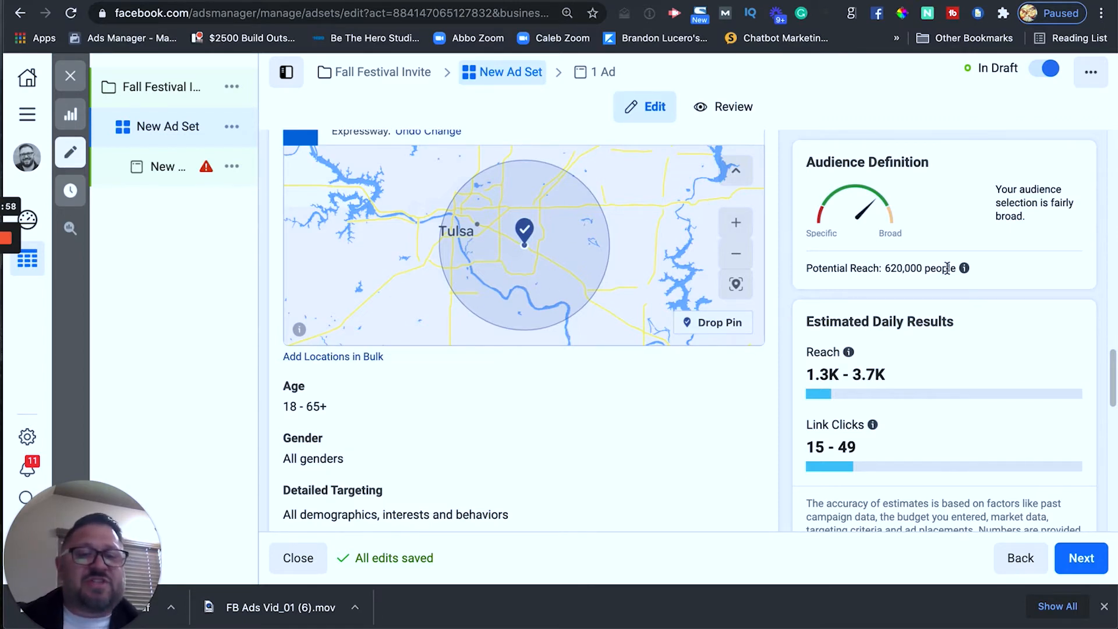
{"action": "mouse_move", "coordinate": [793, 275]}
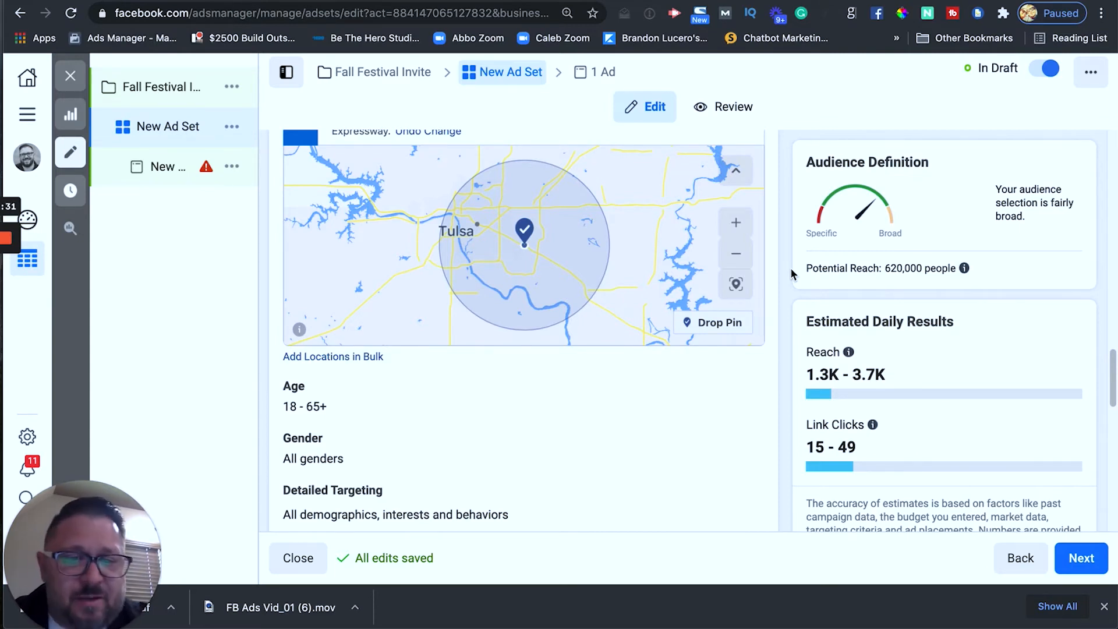
{"action": "scroll", "scroll_direction": "down", "scroll_amount": 3}
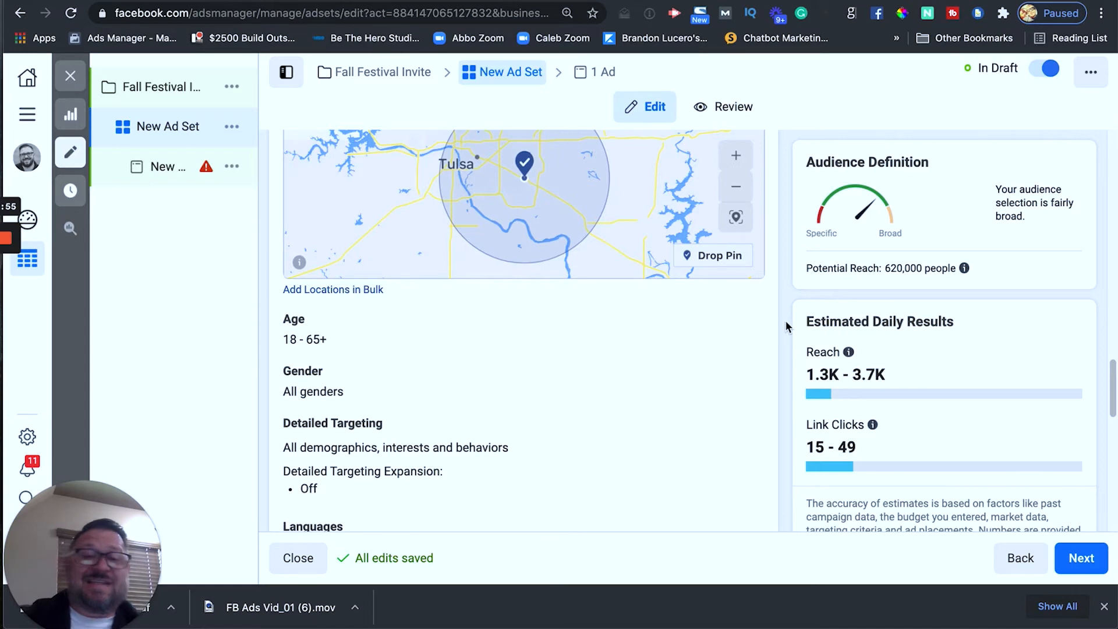
{"action": "scroll", "scroll_direction": "down", "scroll_amount": 3}
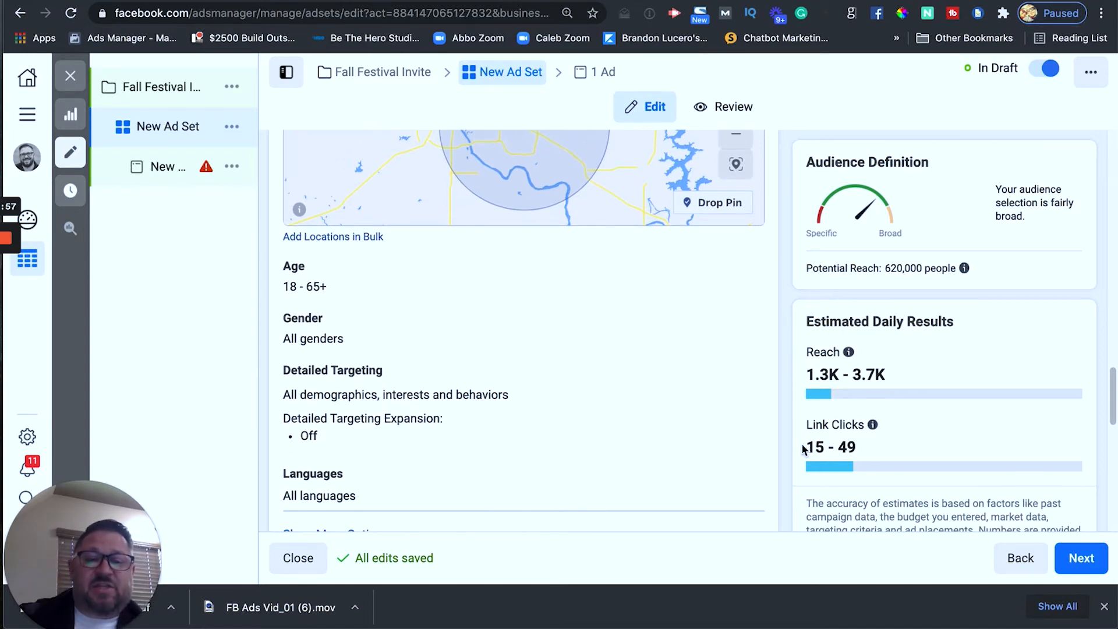
{"action": "mouse_move", "coordinate": [913, 447]}
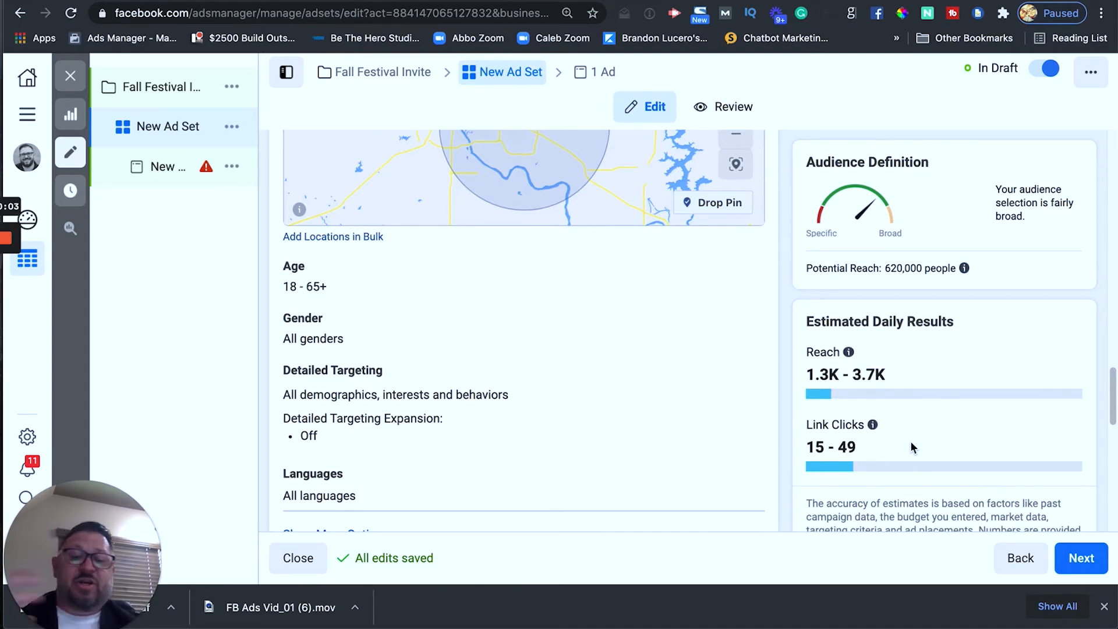
{"action": "scroll", "scroll_direction": "down", "scroll_amount": 3}
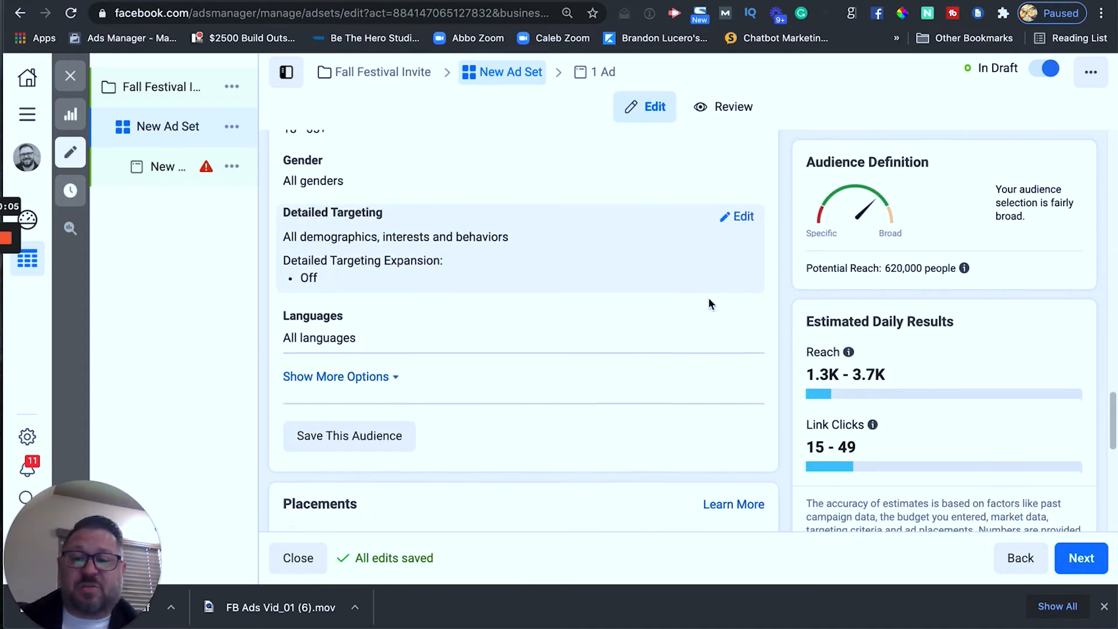
Switch to Manual Placements and leave only Facebook and Instagram checked, dropping Audience Network and Messenger.
{"action": "scroll", "scroll_direction": "down", "scroll_amount": 3}
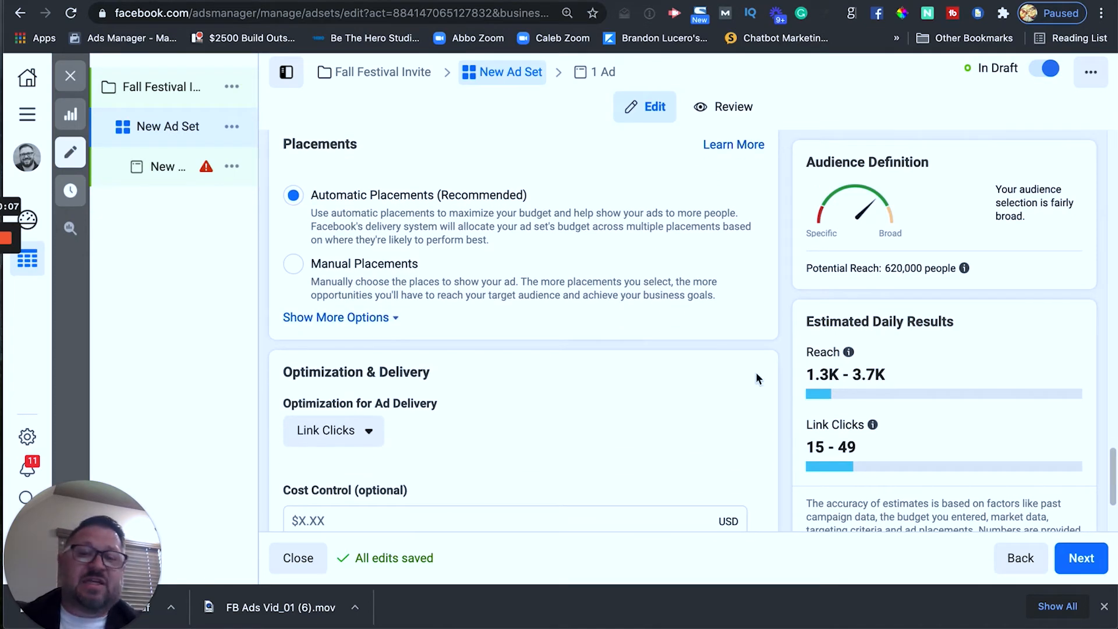
{"action": "mouse_move", "coordinate": [449, 300]}
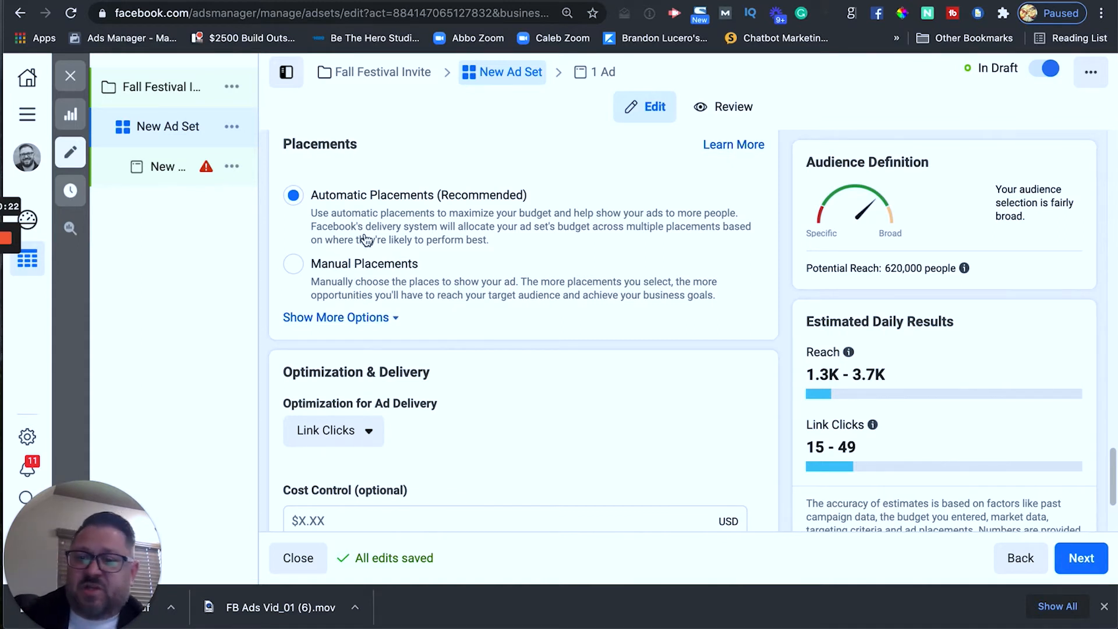
{"action": "scroll", "scroll_direction": "down", "scroll_amount": 3}
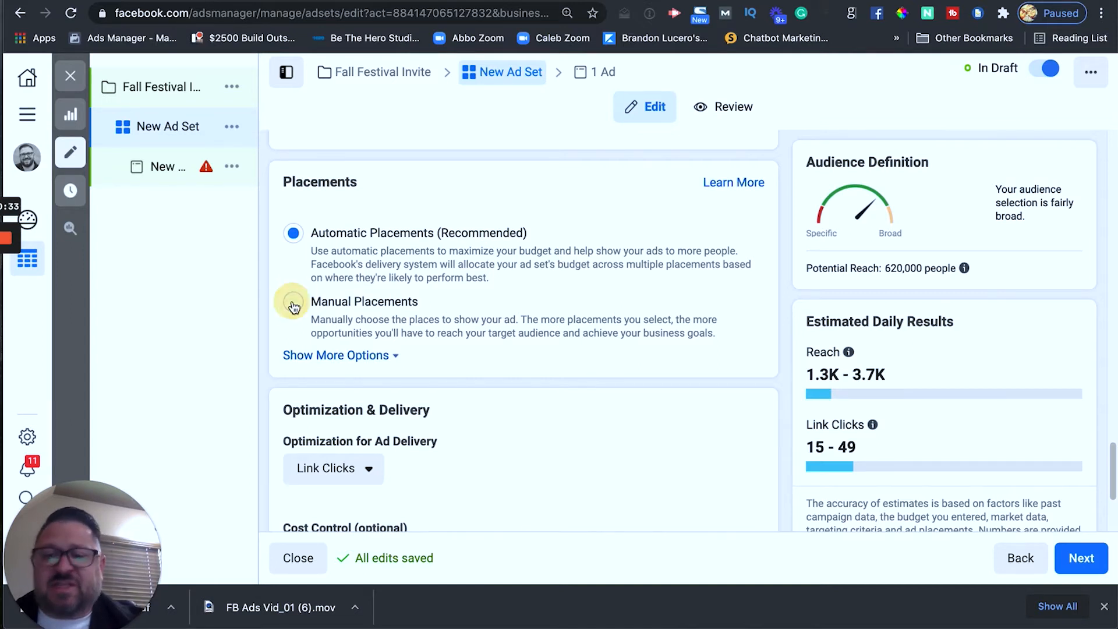
{"action": "left_click", "coordinate": [293, 301]}
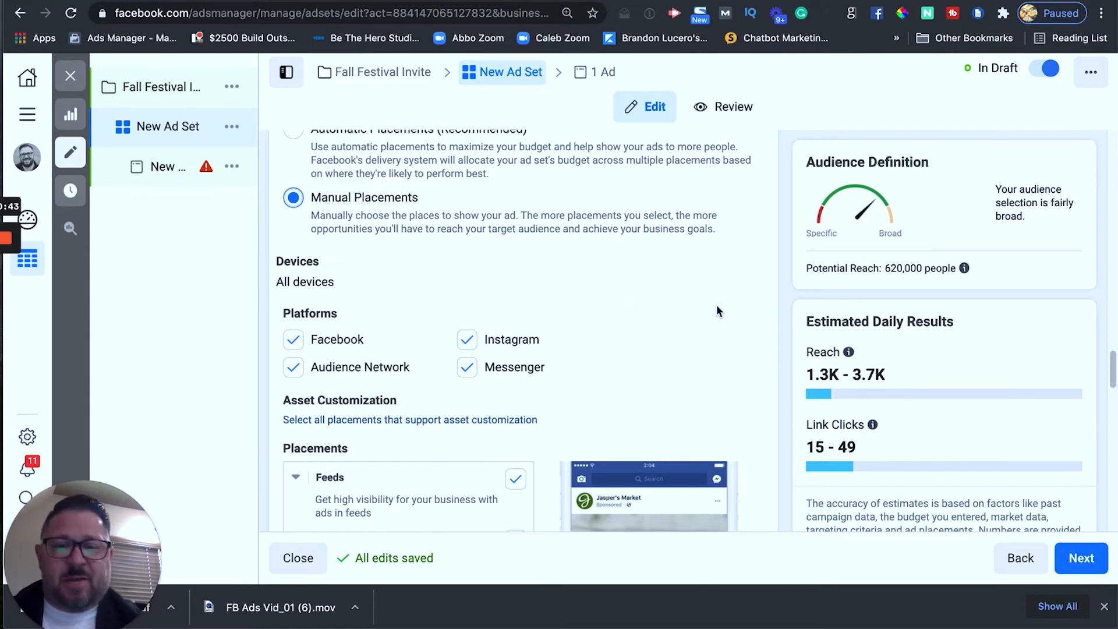
{"action": "scroll", "scroll_direction": "down", "scroll_amount": 3}
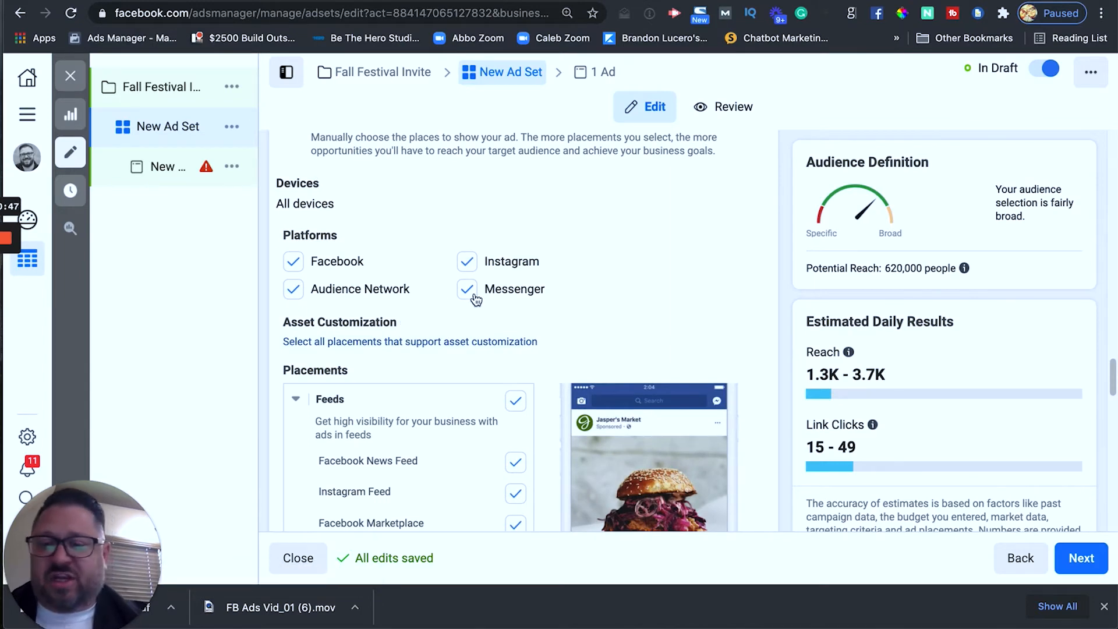
{"action": "left_click", "coordinate": [292, 289]}
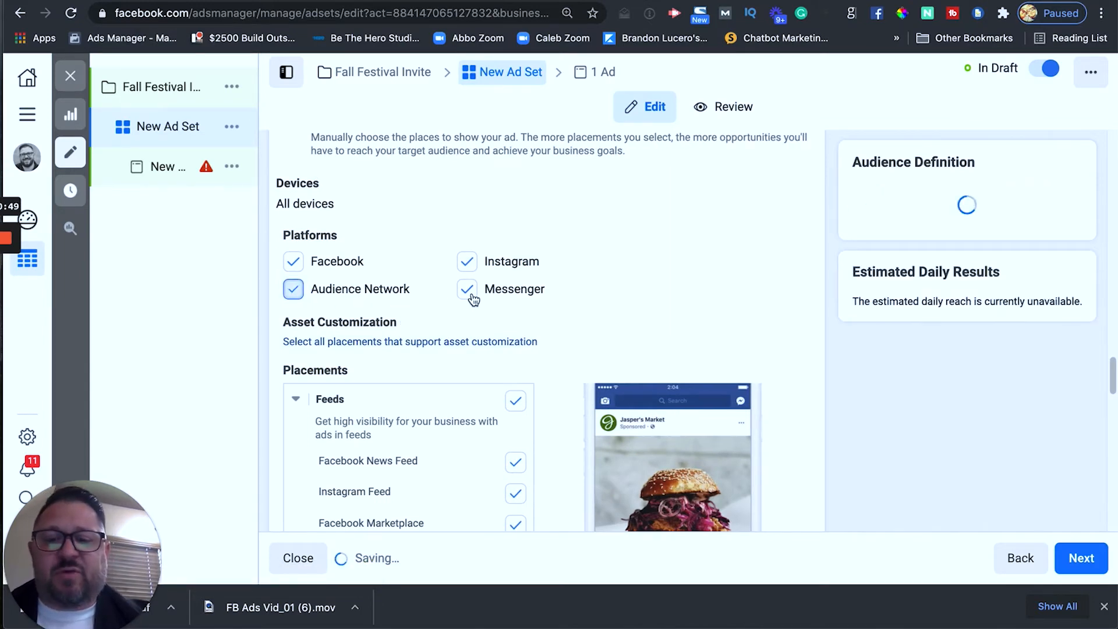
{"action": "left_click", "coordinate": [467, 289]}
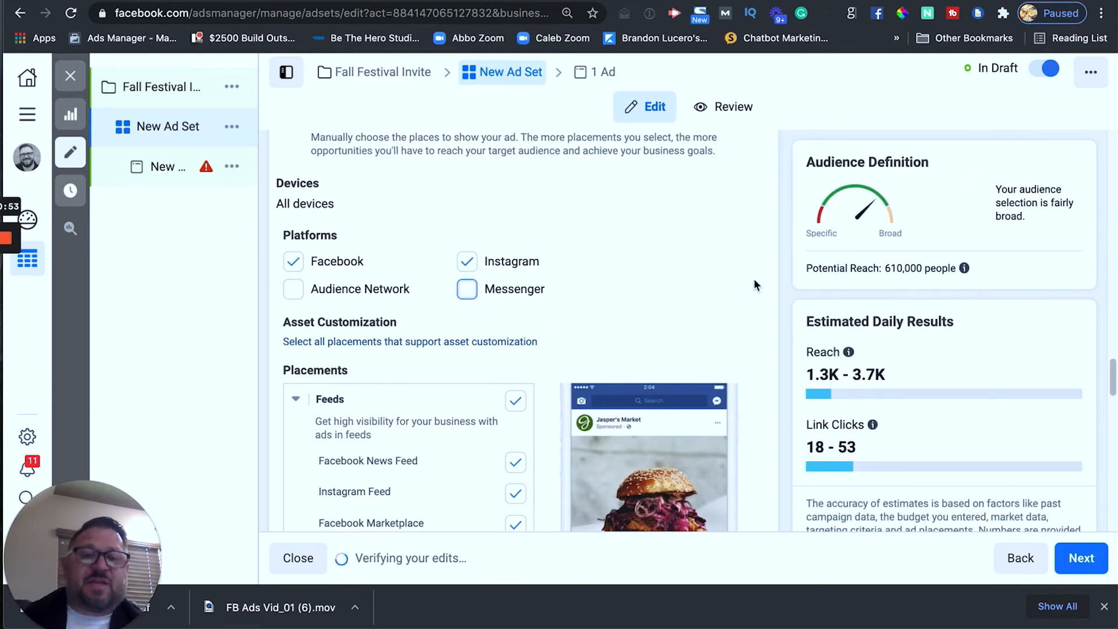
{"action": "left_click", "coordinate": [967, 268]}
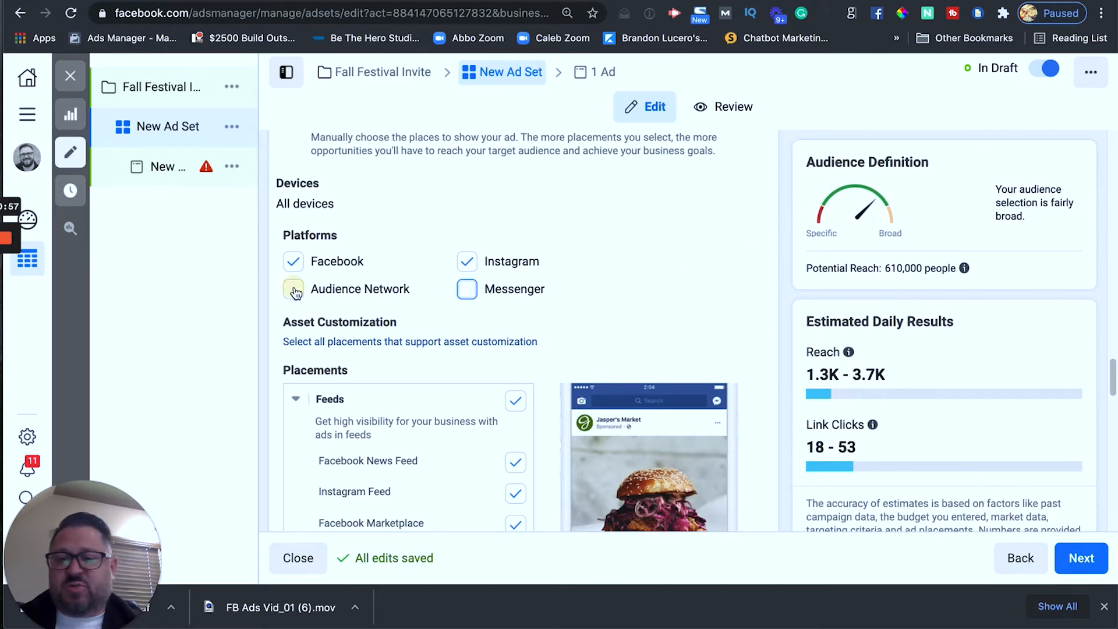
{"action": "left_click", "coordinate": [292, 289]}
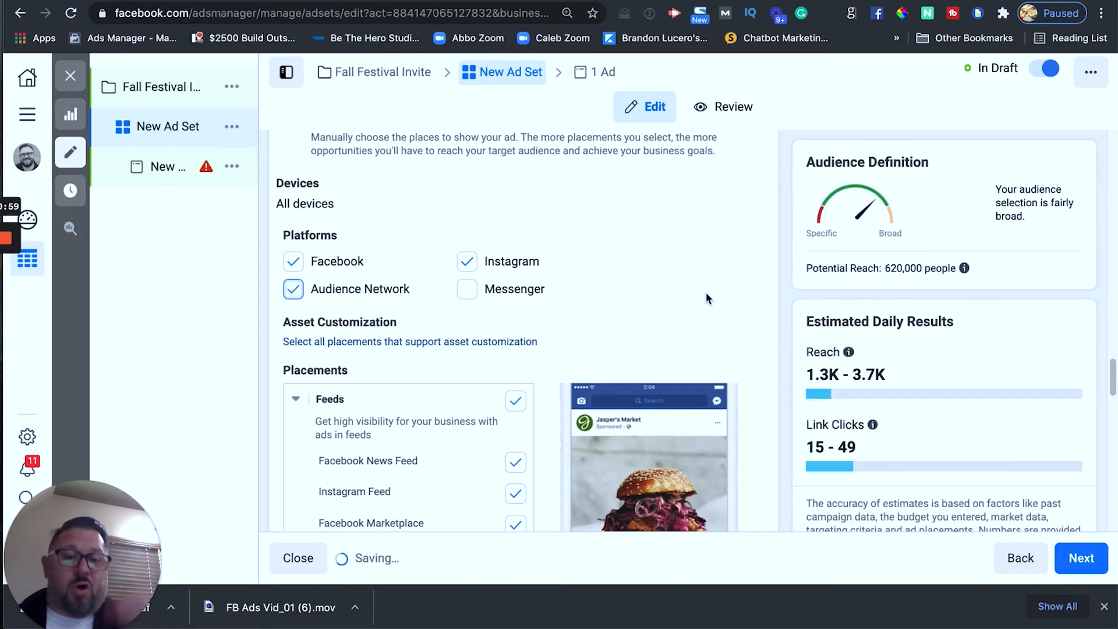
{"action": "left_click", "coordinate": [466, 289]}
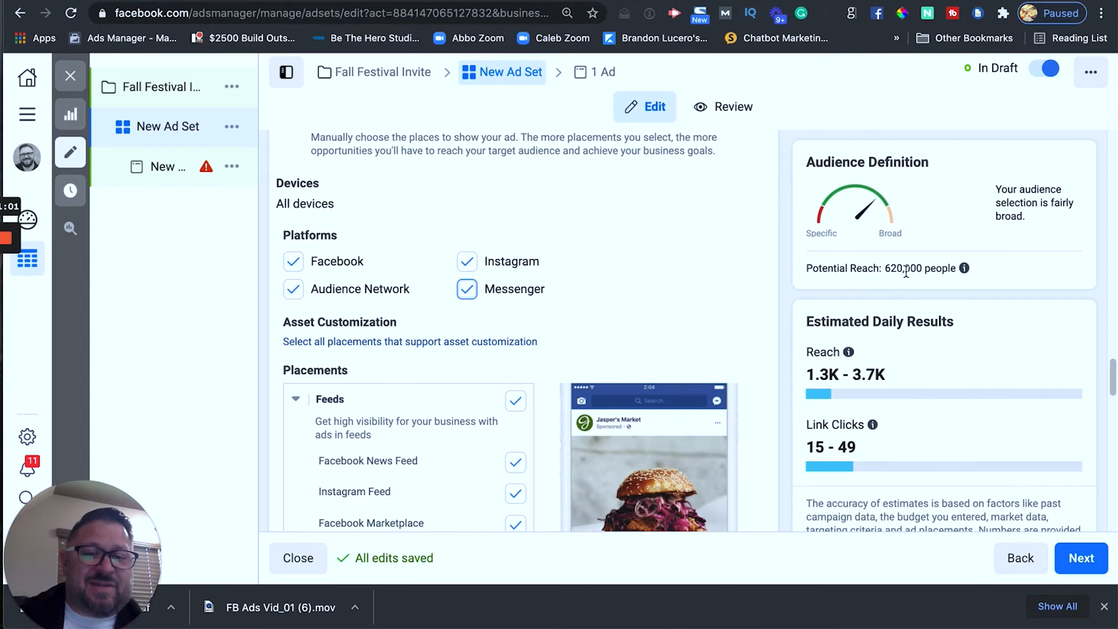
{"action": "left_click", "coordinate": [466, 289]}
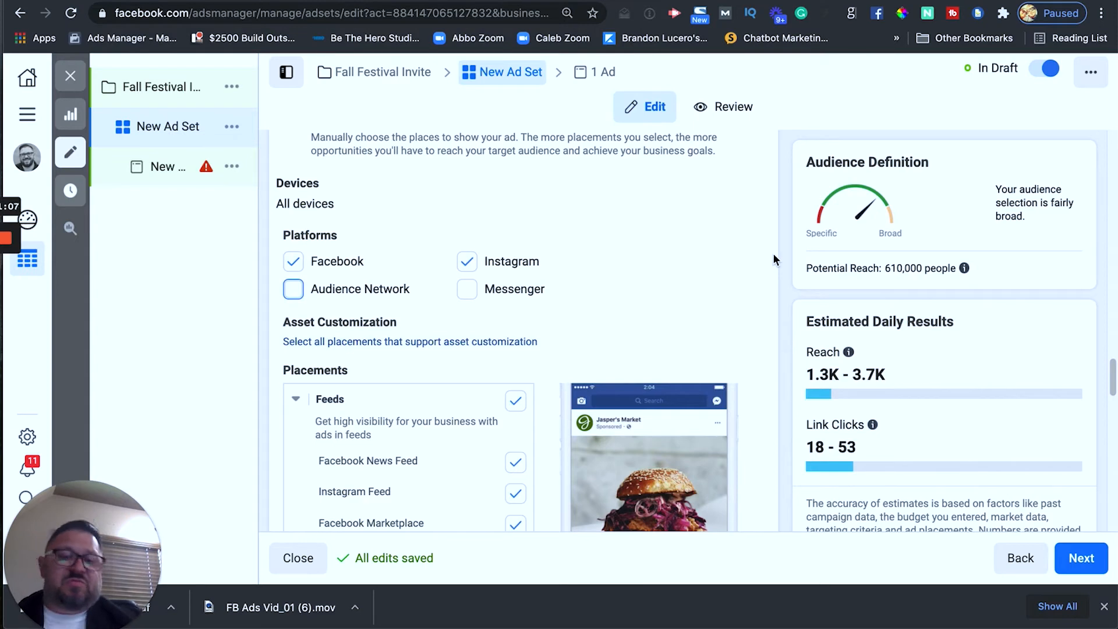
{"action": "mouse_move", "coordinate": [363, 260]}
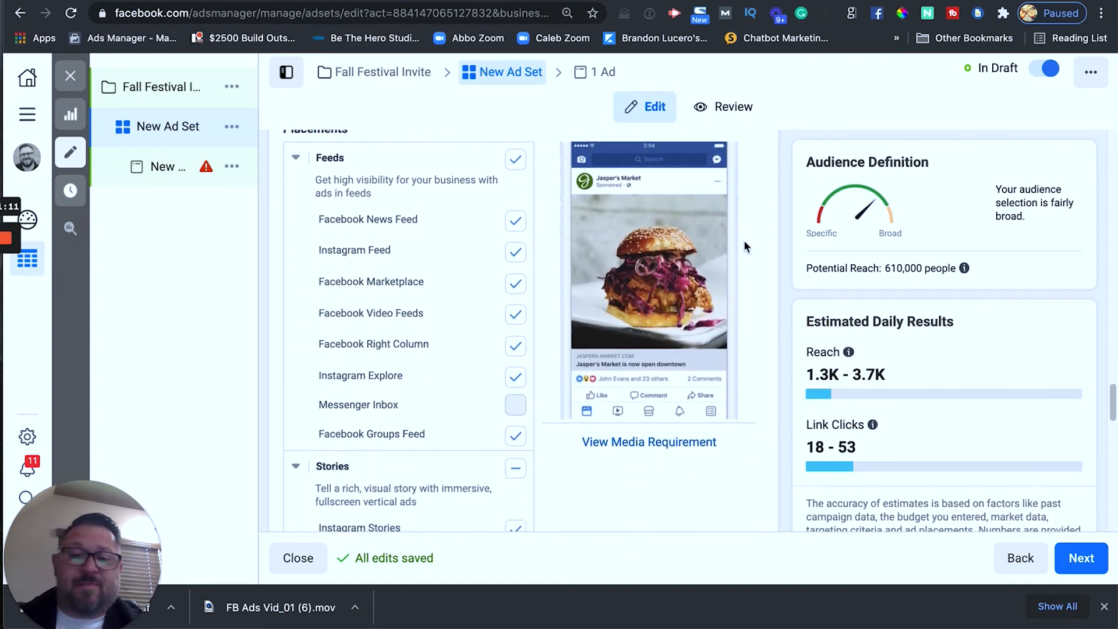
Scroll past Optimization & Delivery and advance from the ad set to the ad setup.
{"action": "scroll", "scroll_direction": "down", "scroll_amount": 3}
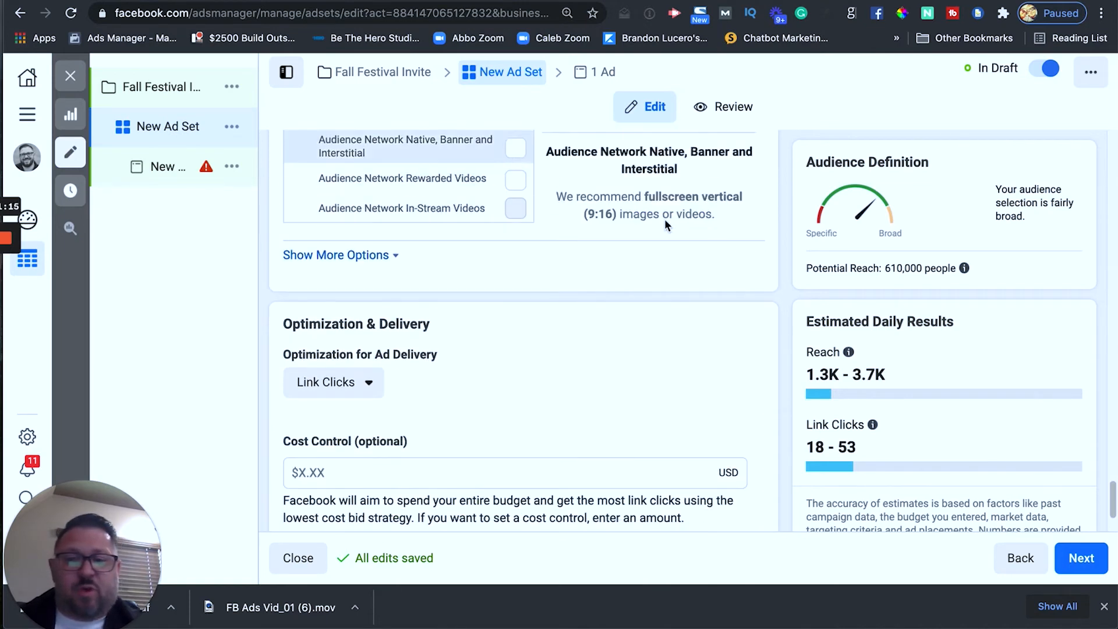
{"action": "scroll", "scroll_direction": "down", "scroll_amount": 3}
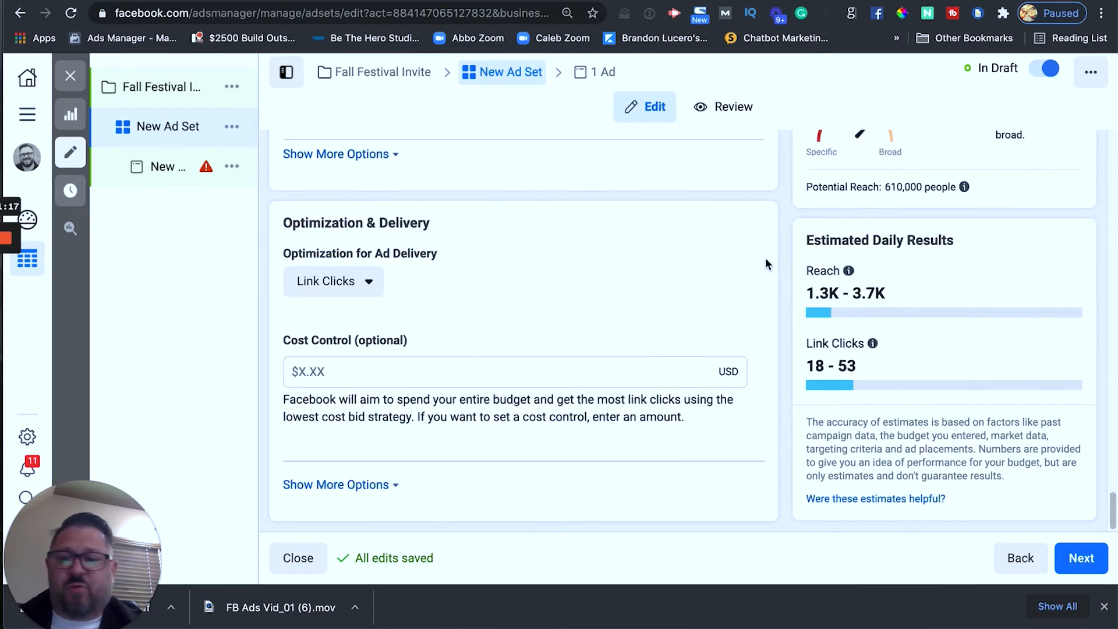
{"action": "left_click", "coordinate": [1081, 558]}
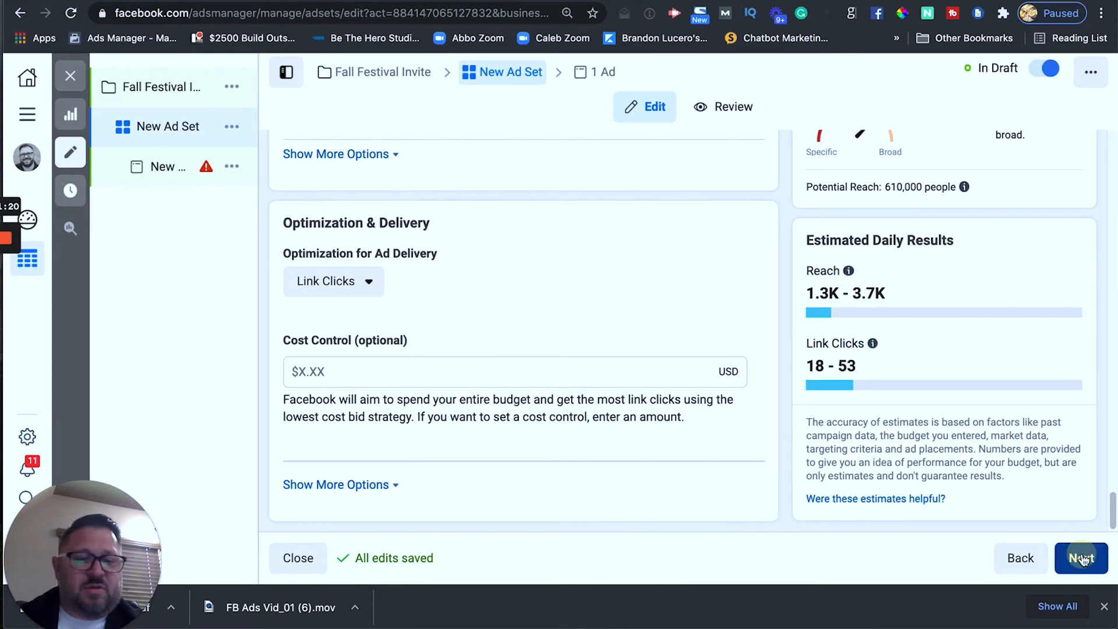
{"action": "left_click", "coordinate": [1081, 558]}
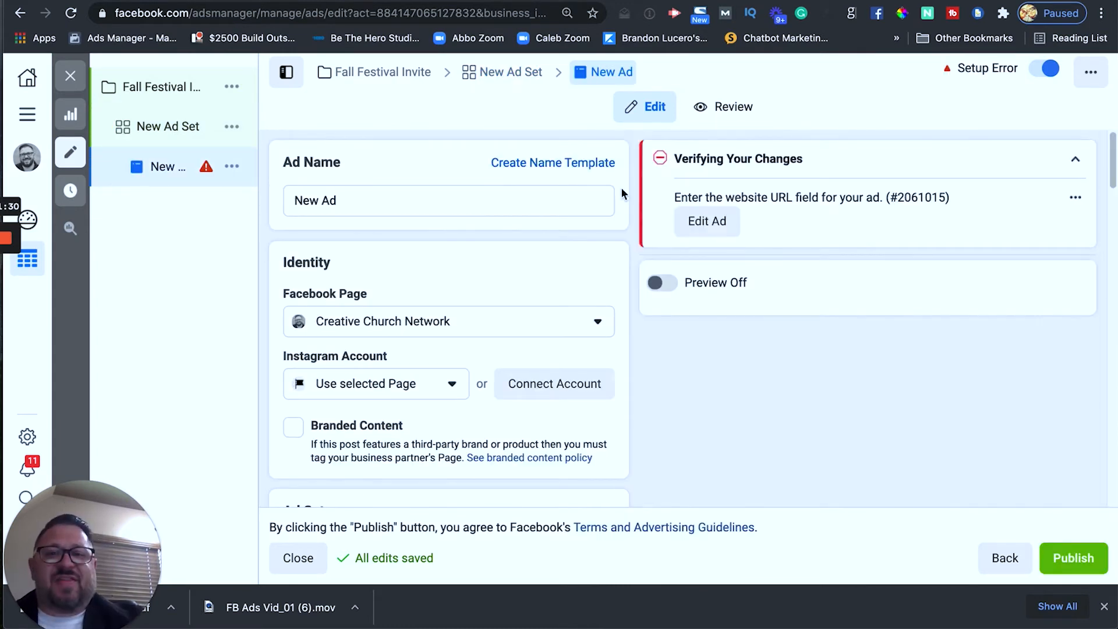
{"action": "scroll", "scroll_direction": "down", "scroll_amount": 3}
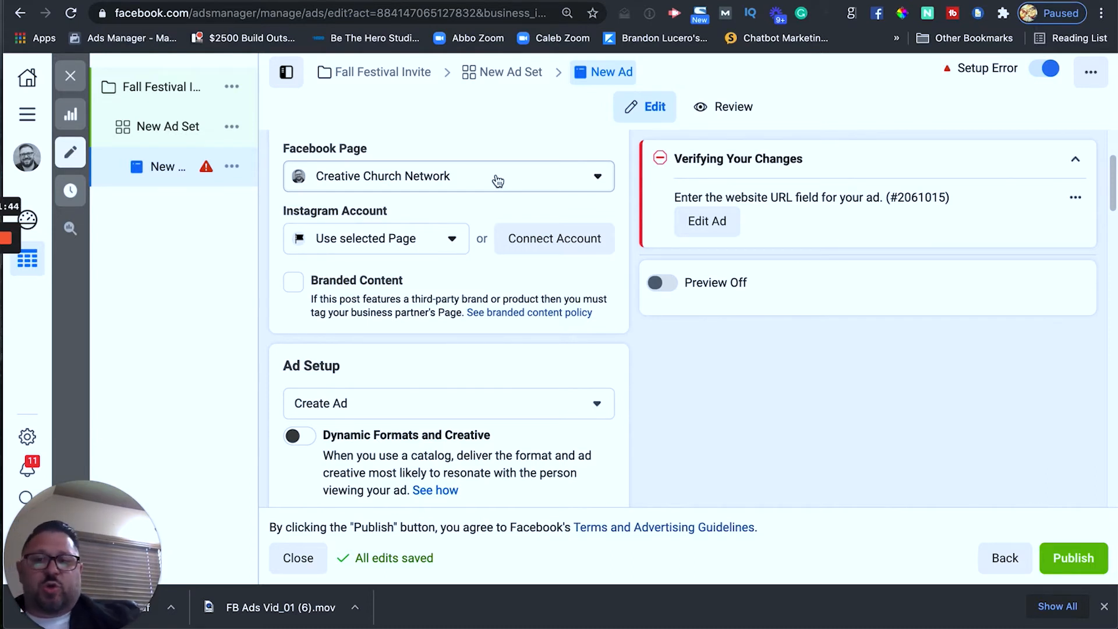
{"action": "mouse_move", "coordinate": [392, 179]}
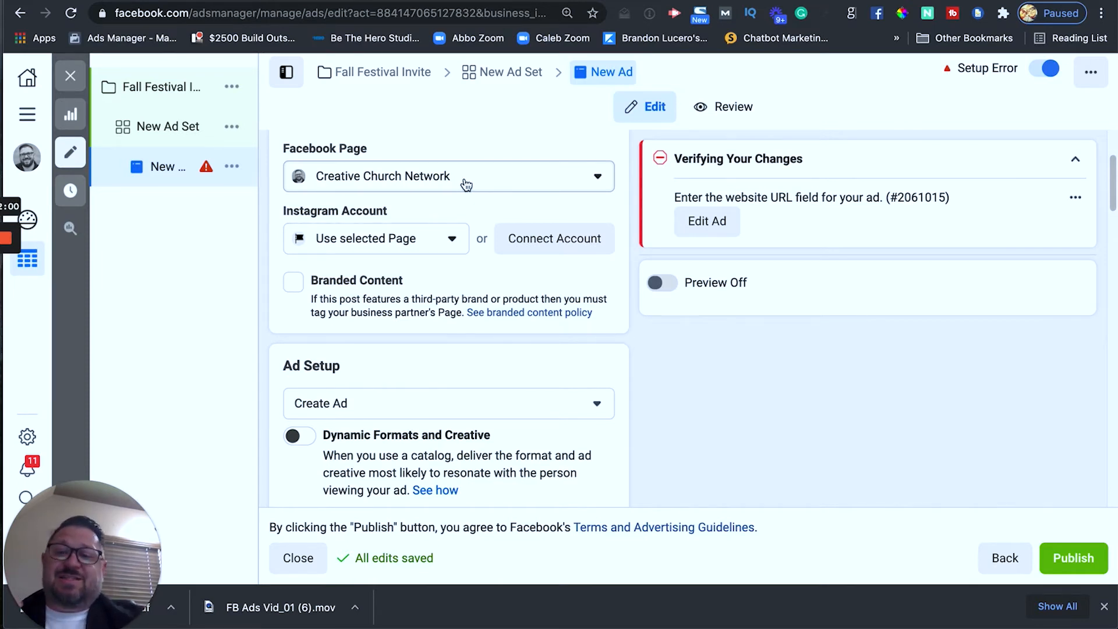
{"action": "mouse_move", "coordinate": [406, 246]}
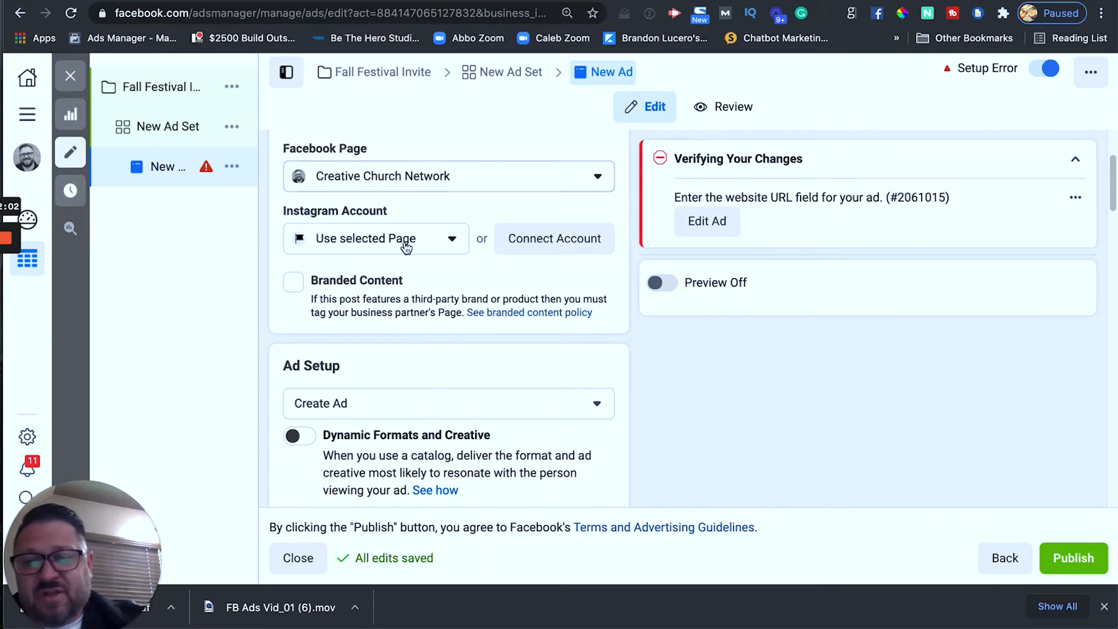
{"action": "mouse_move", "coordinate": [622, 208]}
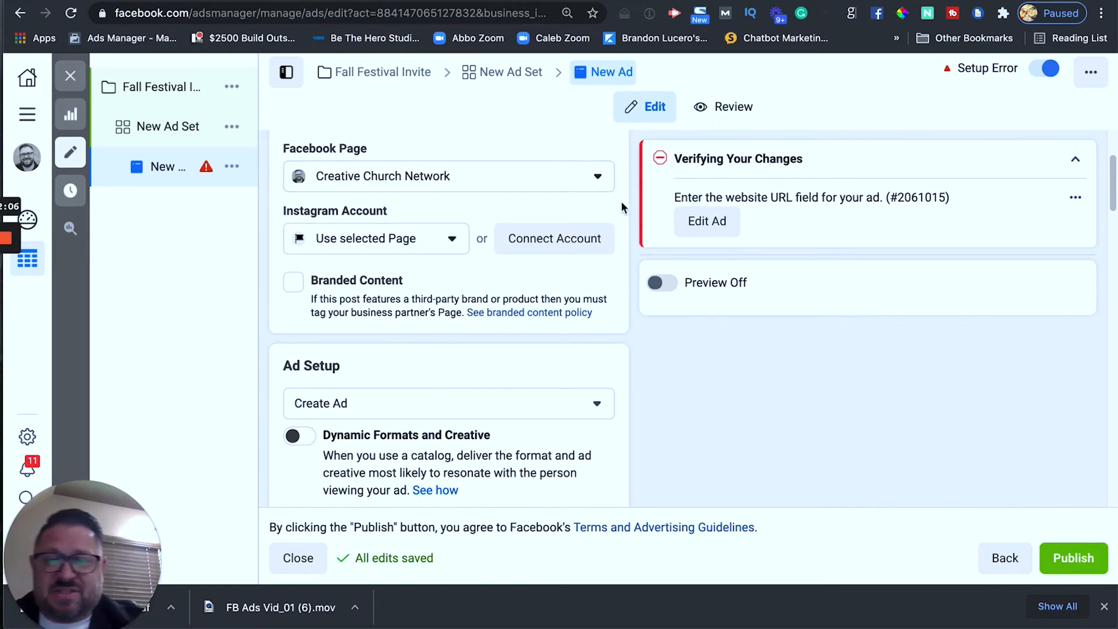
{"action": "scroll", "scroll_direction": "down", "scroll_amount": 3}
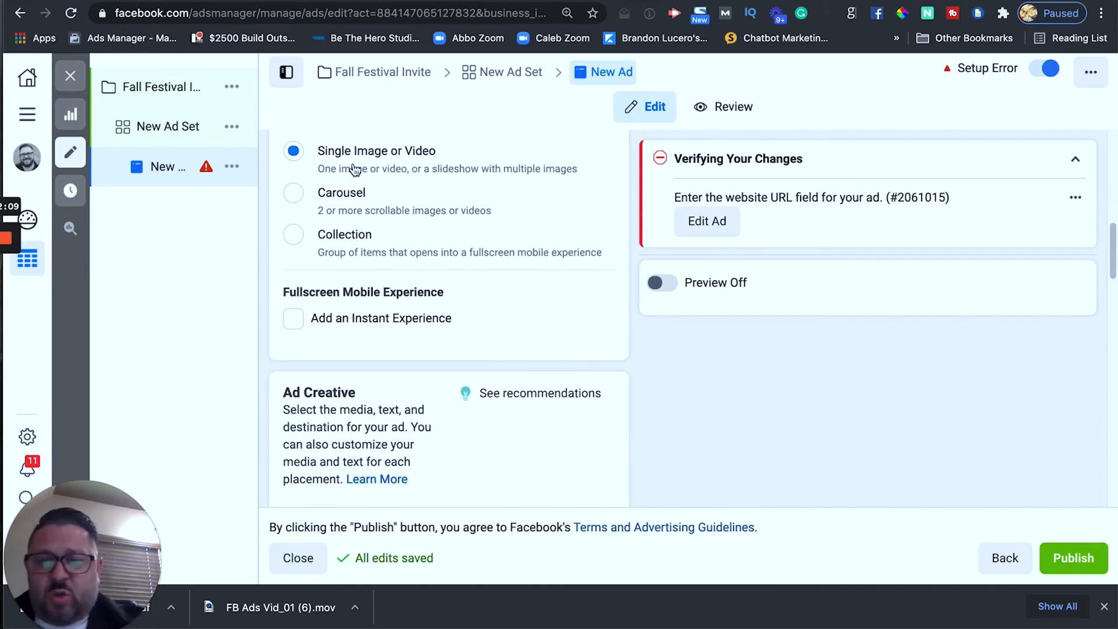
{"action": "scroll", "scroll_direction": "down", "scroll_amount": 3}
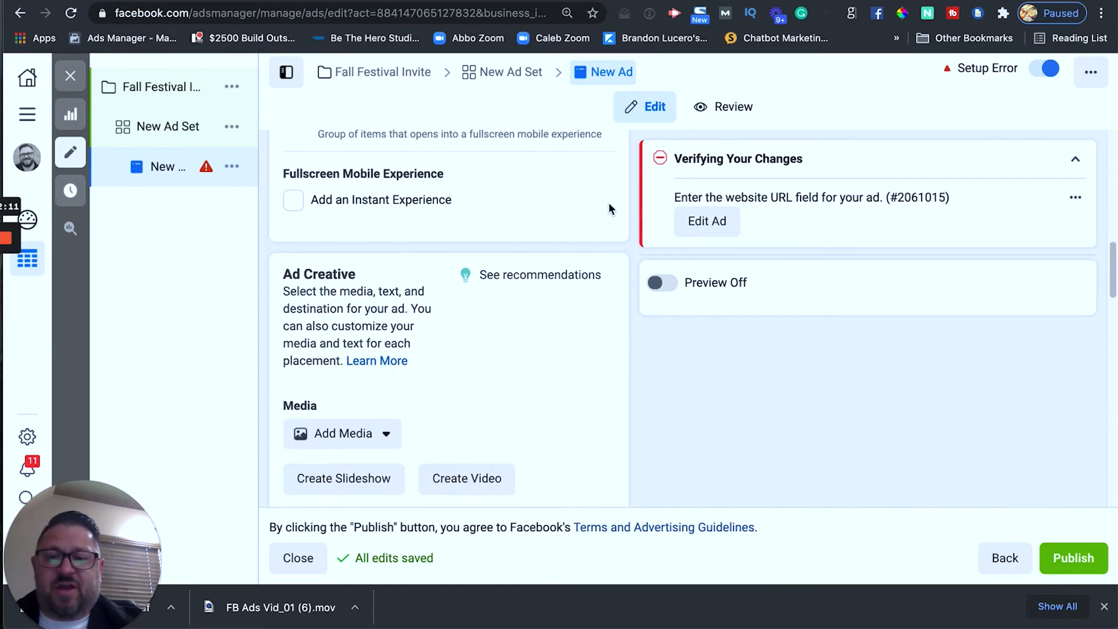
{"action": "scroll", "scroll_direction": "down", "scroll_amount": 3}
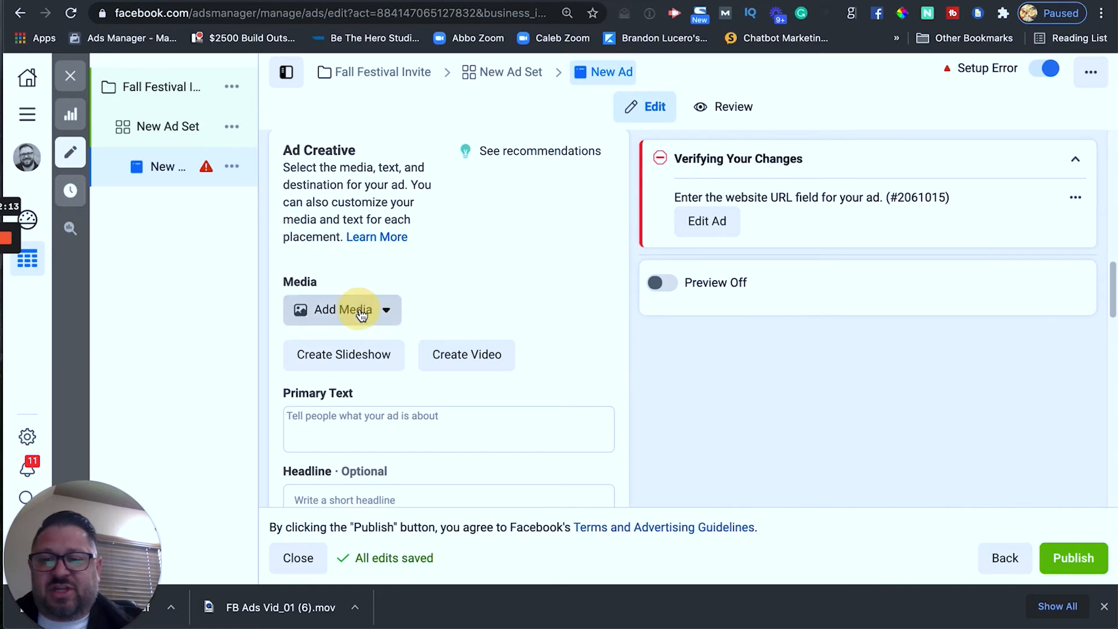
Add the 720×1280 selfie video as the ad media, keeping the Vertical (9:16) crop for Stories.
{"action": "left_click", "coordinate": [343, 310]}
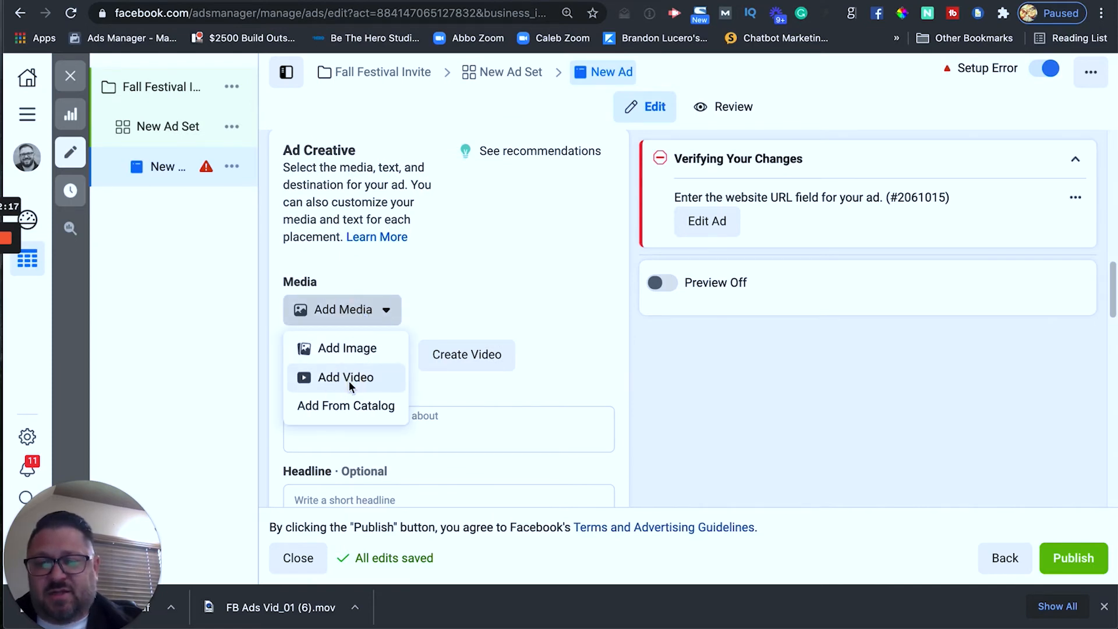
{"action": "left_click", "coordinate": [344, 377]}
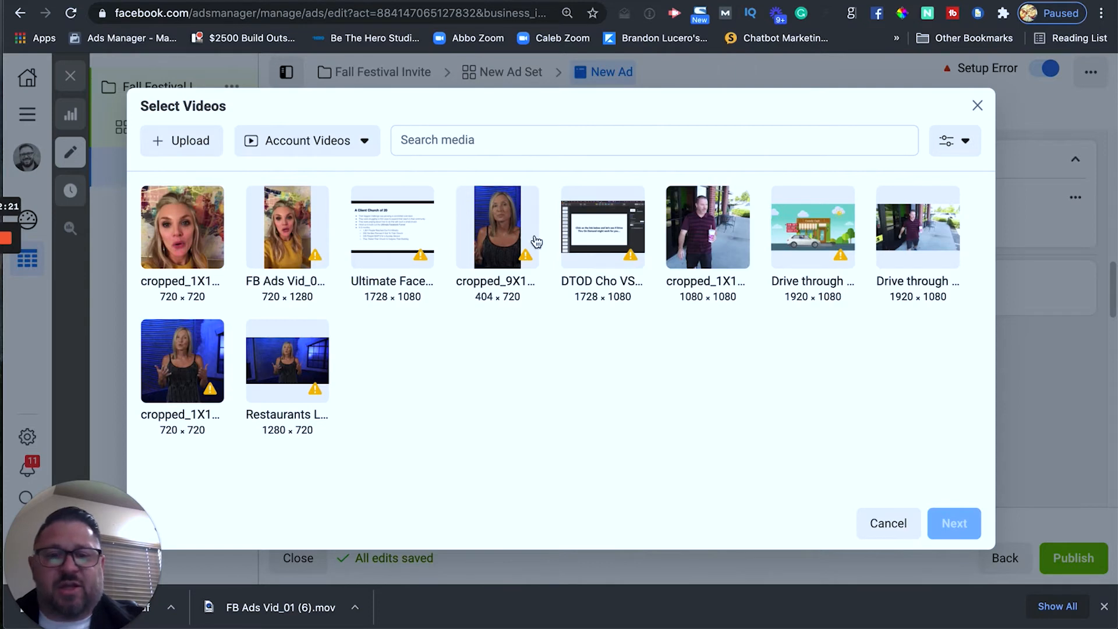
{"action": "left_click", "coordinate": [287, 227]}
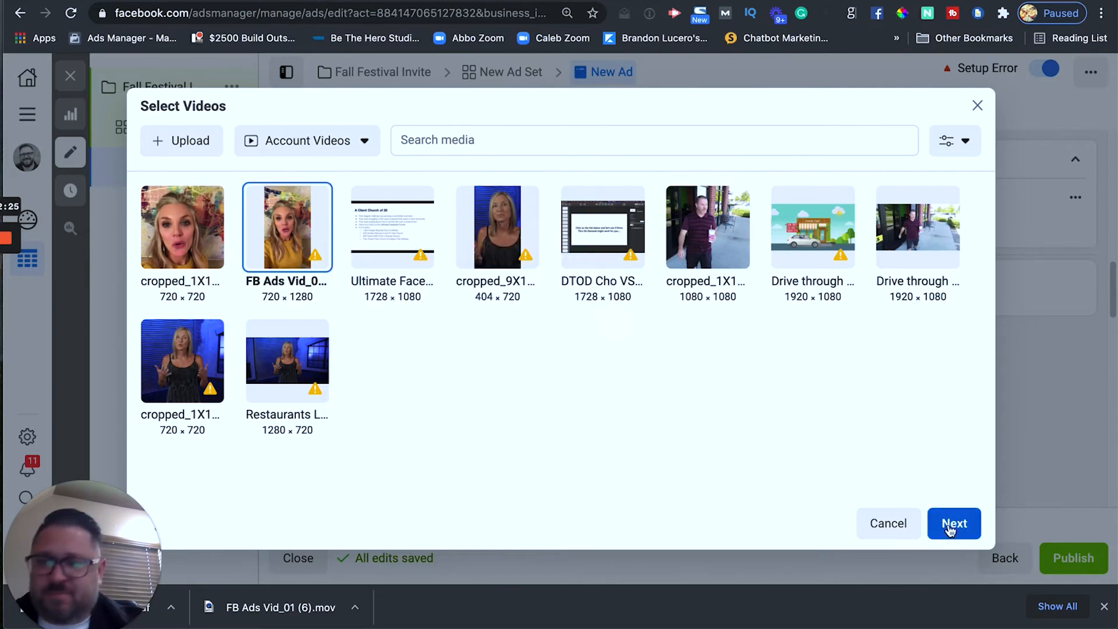
{"action": "left_click", "coordinate": [953, 523]}
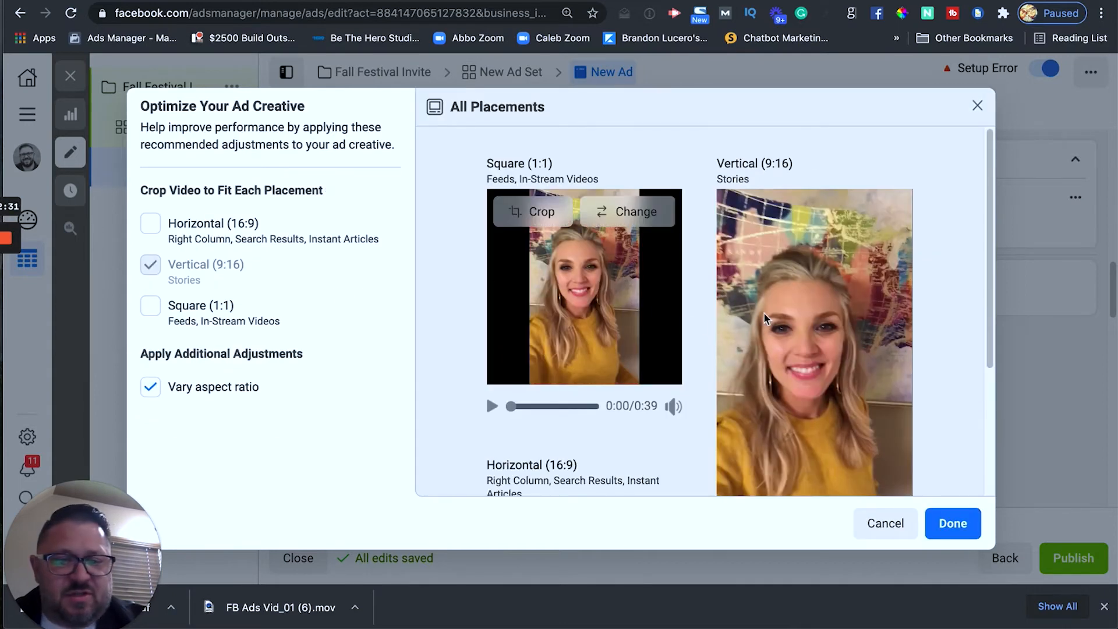
{"action": "scroll", "scroll_direction": "down", "scroll_amount": 3}
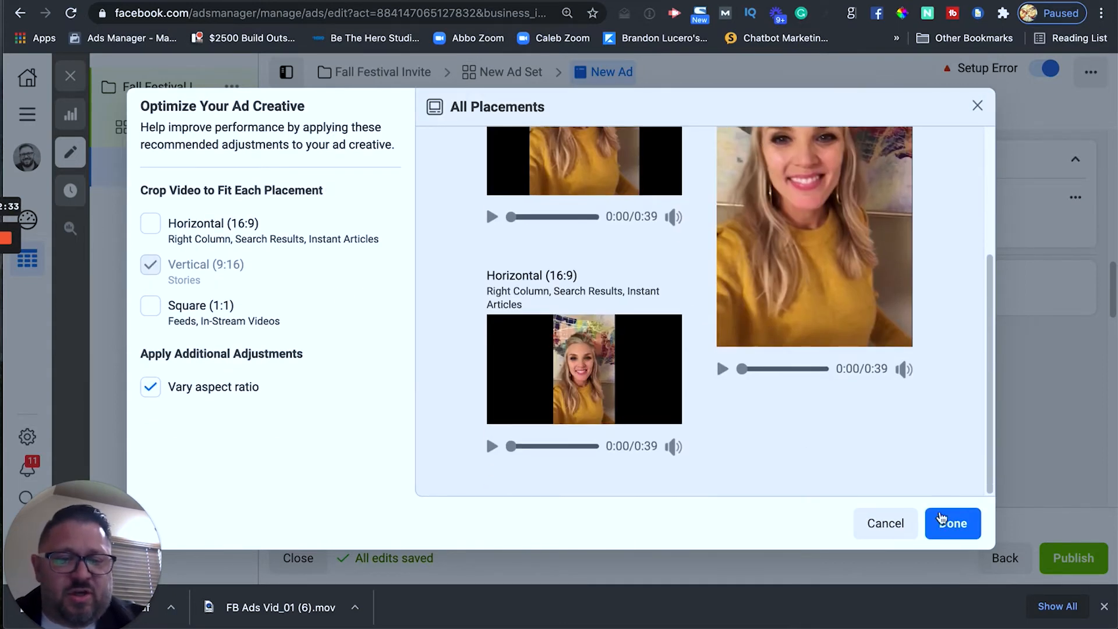
{"action": "left_click", "coordinate": [952, 523]}
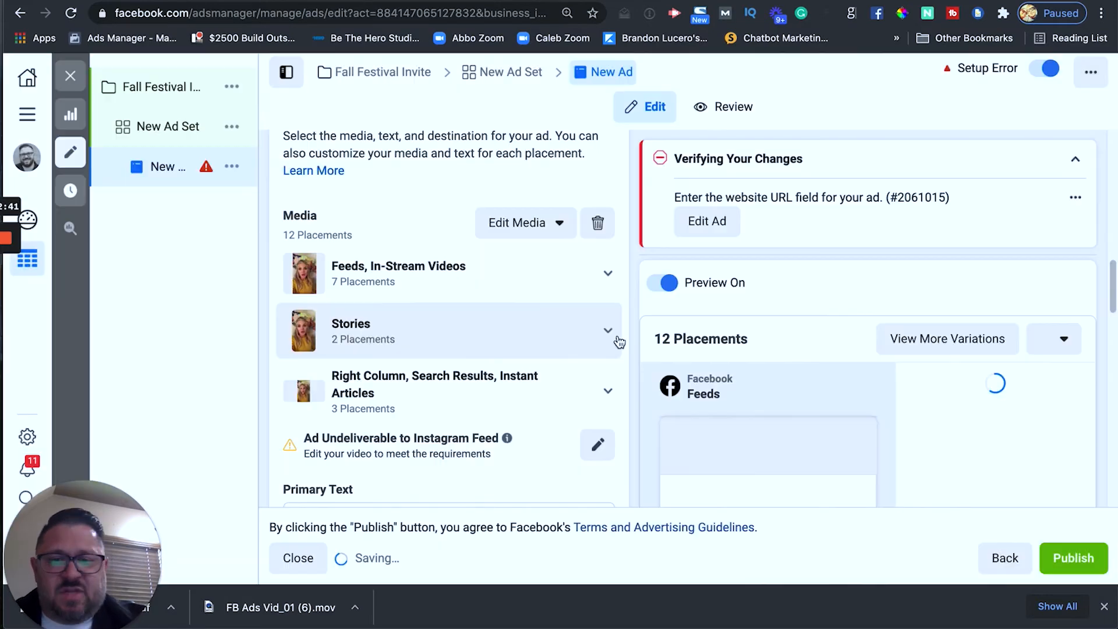
{"action": "mouse_move", "coordinate": [537, 437]}
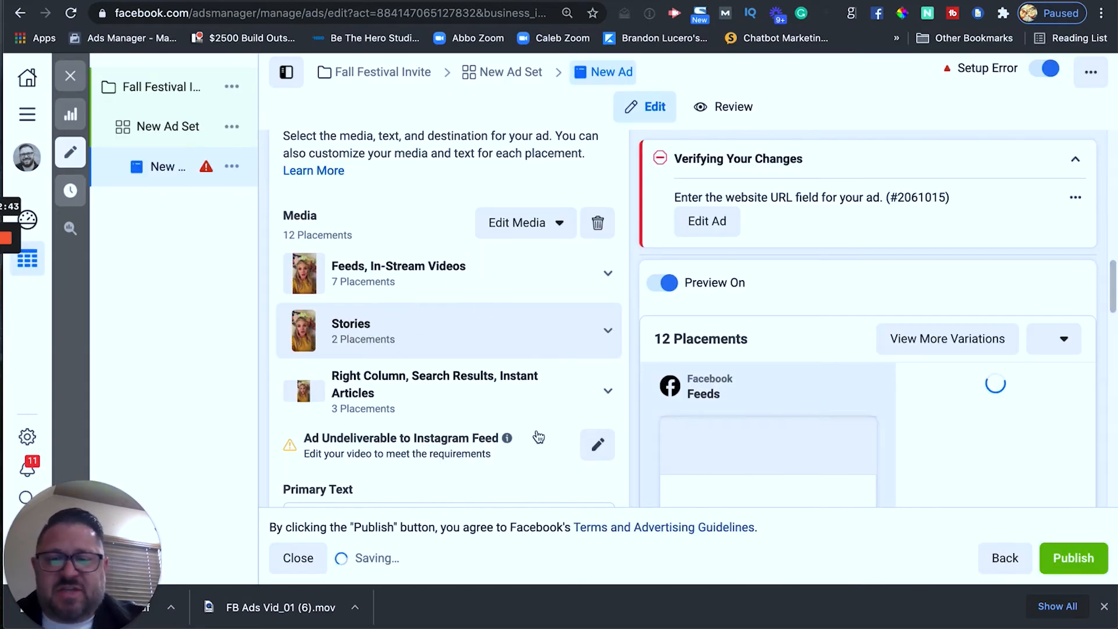
{"action": "scroll", "scroll_direction": "down", "scroll_amount": 3}
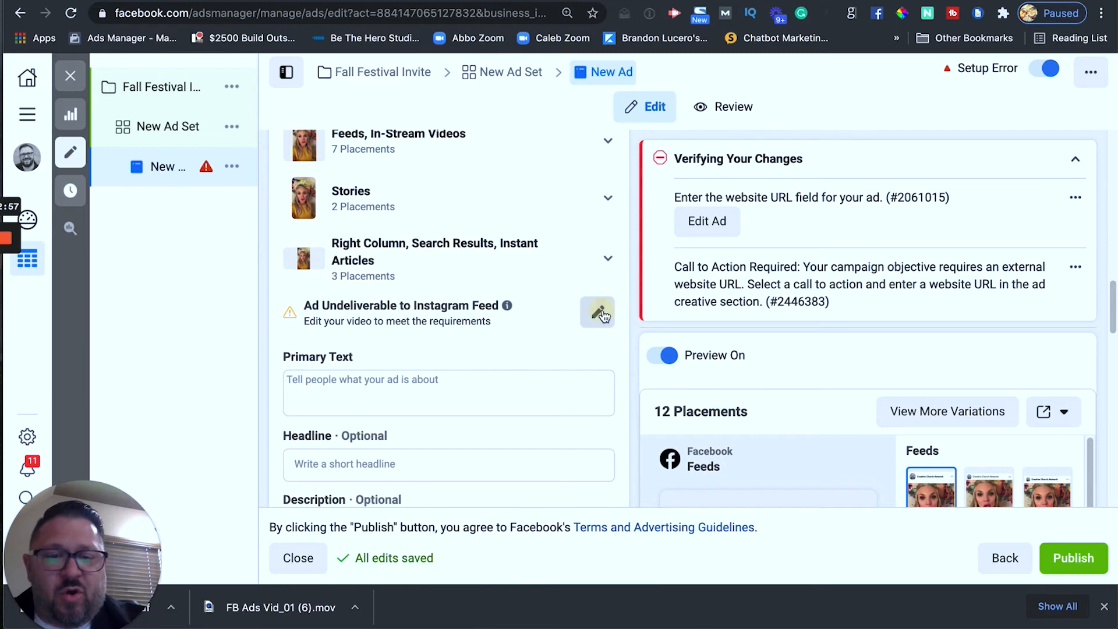
Crop the video to 1:1 for the undeliverable Instagram Feed placement and save it.
{"action": "left_click", "coordinate": [598, 312]}
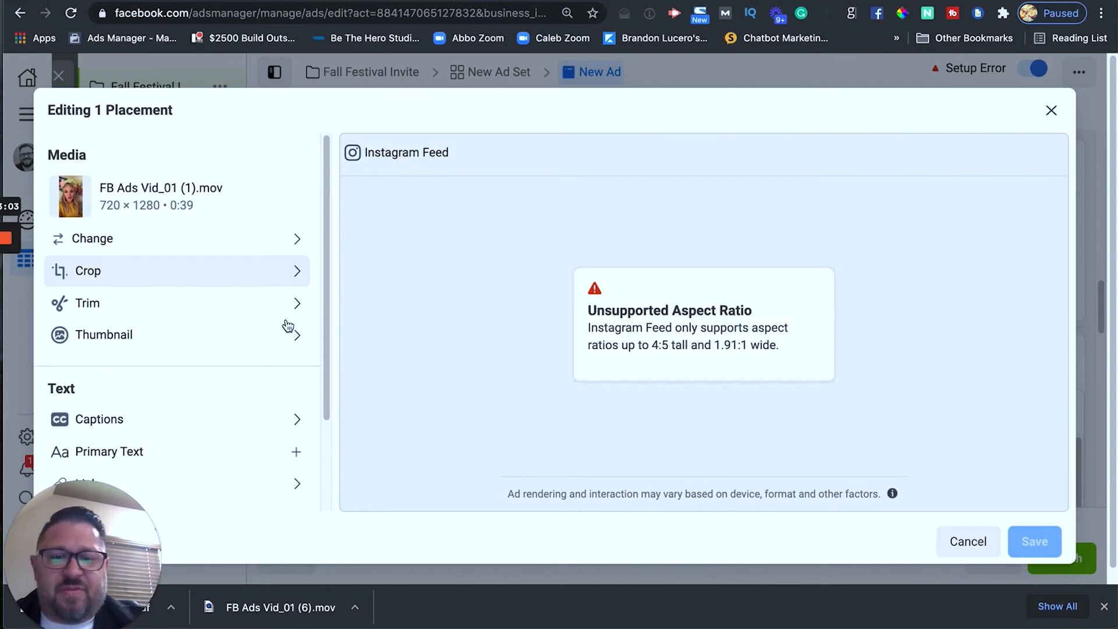
{"action": "left_click", "coordinate": [87, 270]}
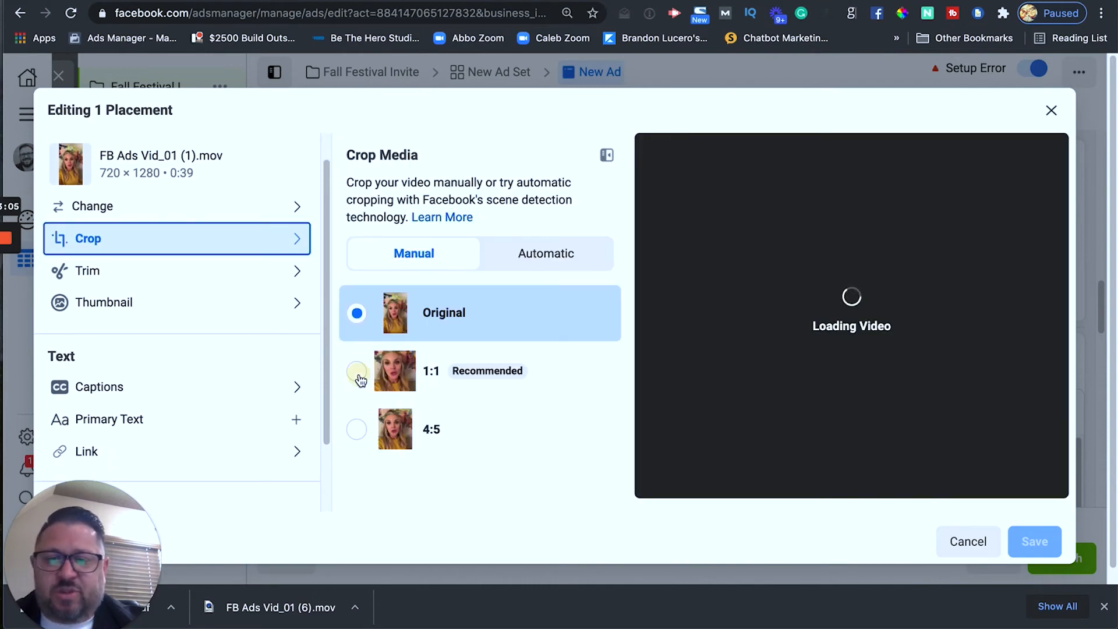
{"action": "left_click", "coordinate": [356, 371]}
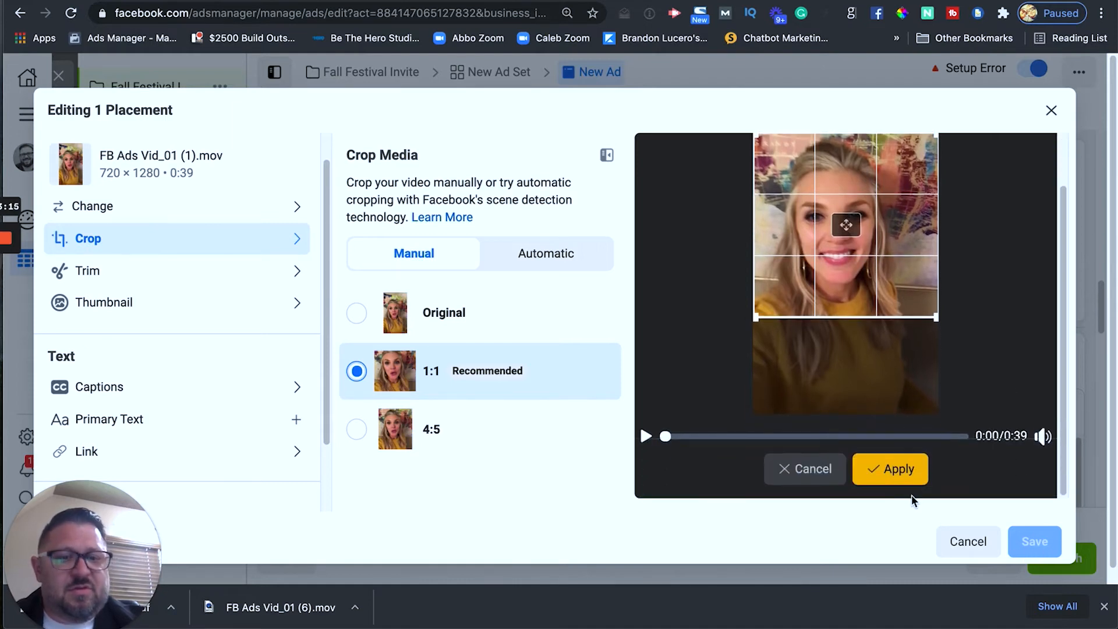
{"action": "left_click", "coordinate": [890, 468]}
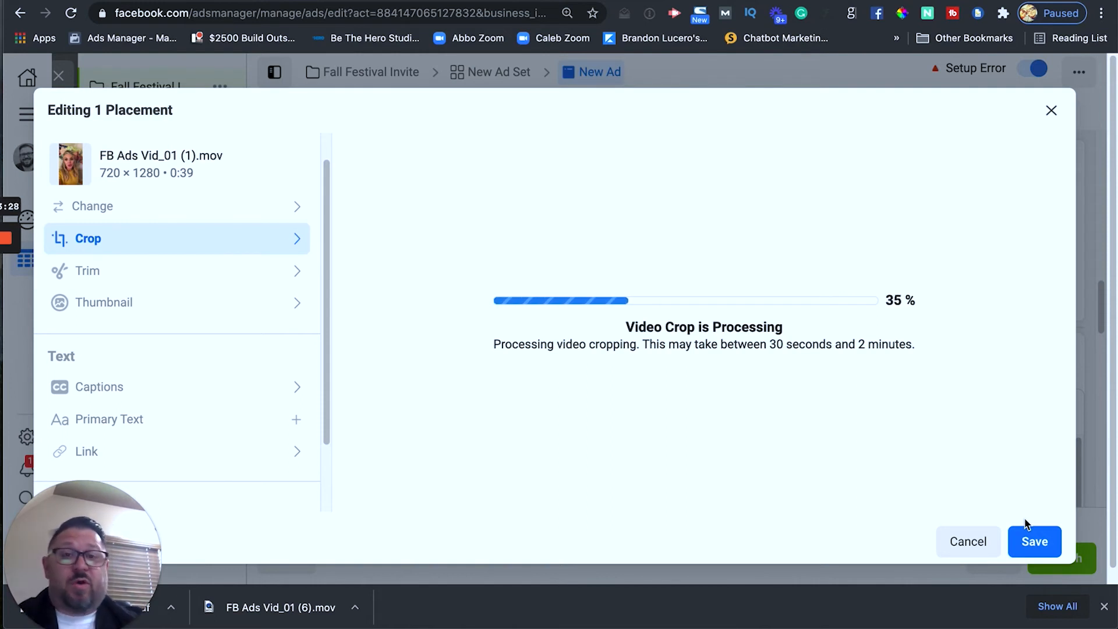
{"action": "left_click", "coordinate": [1033, 541]}
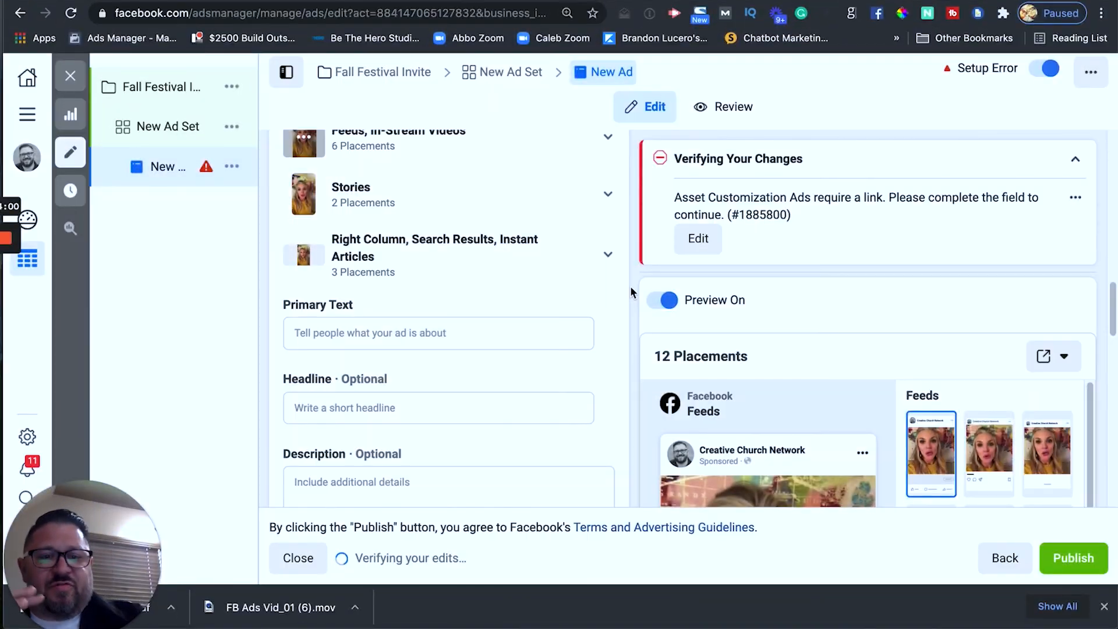
Enter the Fall Festival primary text and 'Fall Festival At Journey Church' as headline and description.
{"action": "scroll", "scroll_direction": "down", "scroll_amount": 3}
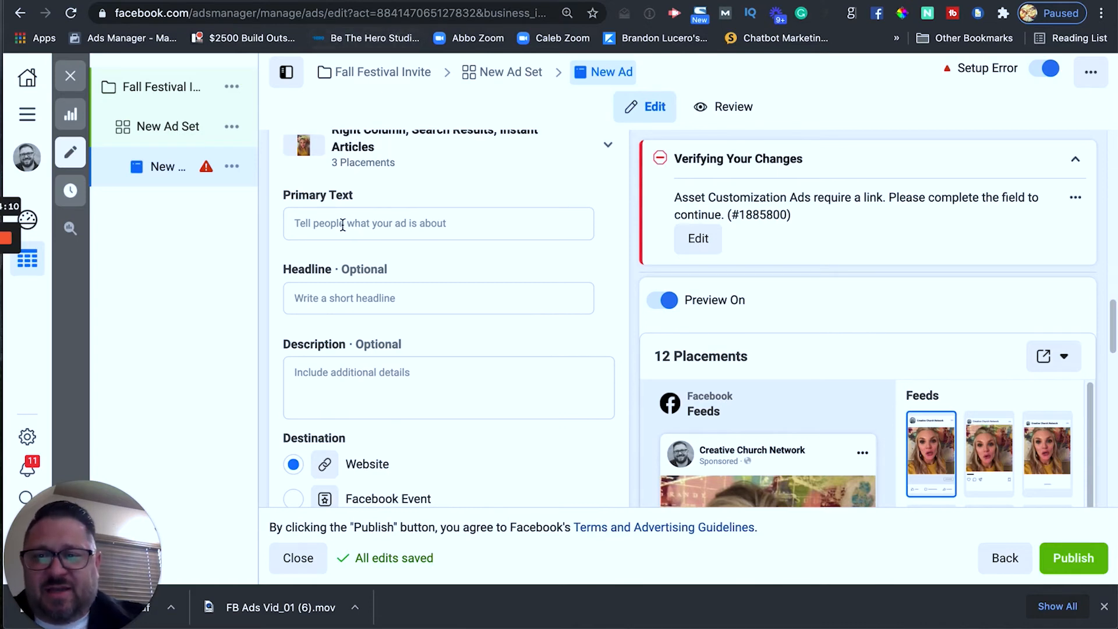
{"action": "left_click", "coordinate": [438, 223]}
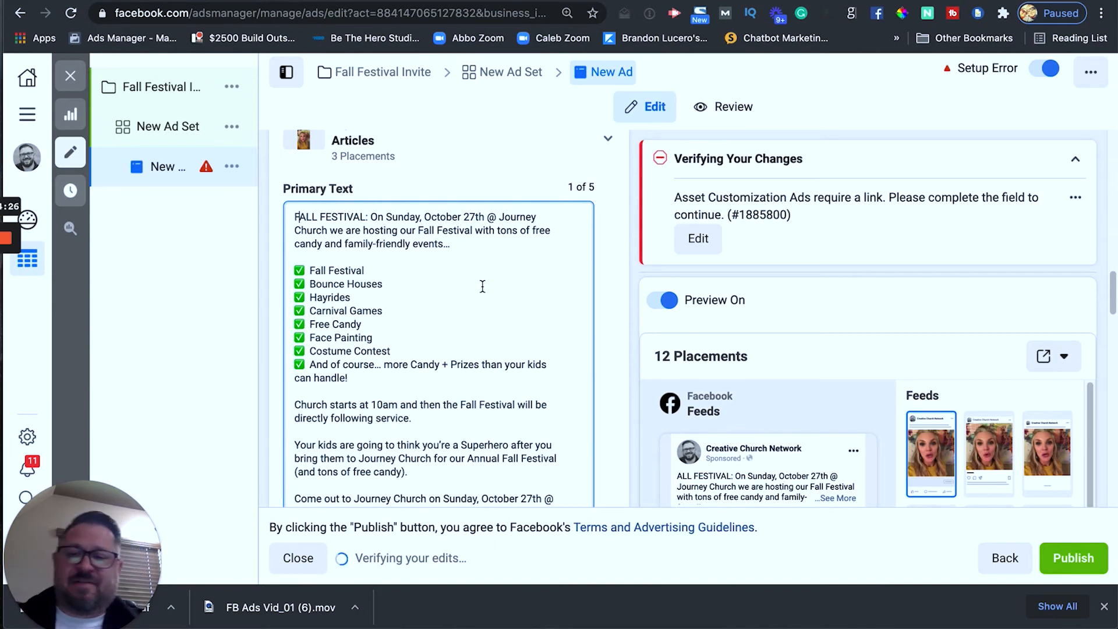
{"action": "scroll", "scroll_direction": "down", "scroll_amount": 3}
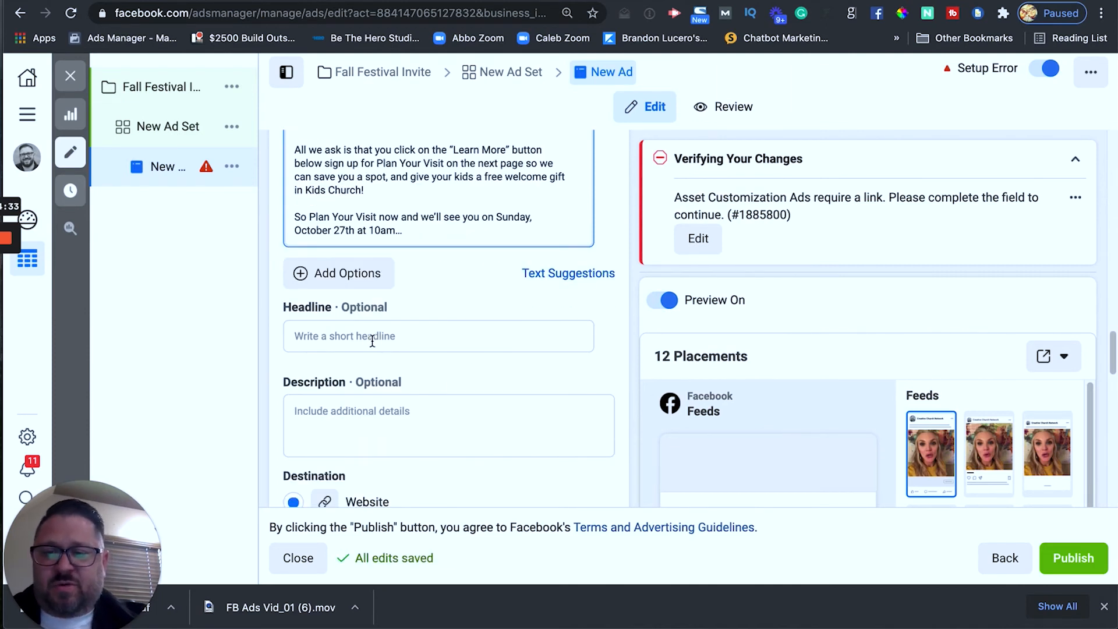
{"action": "type", "text": "Fall Festival At"}
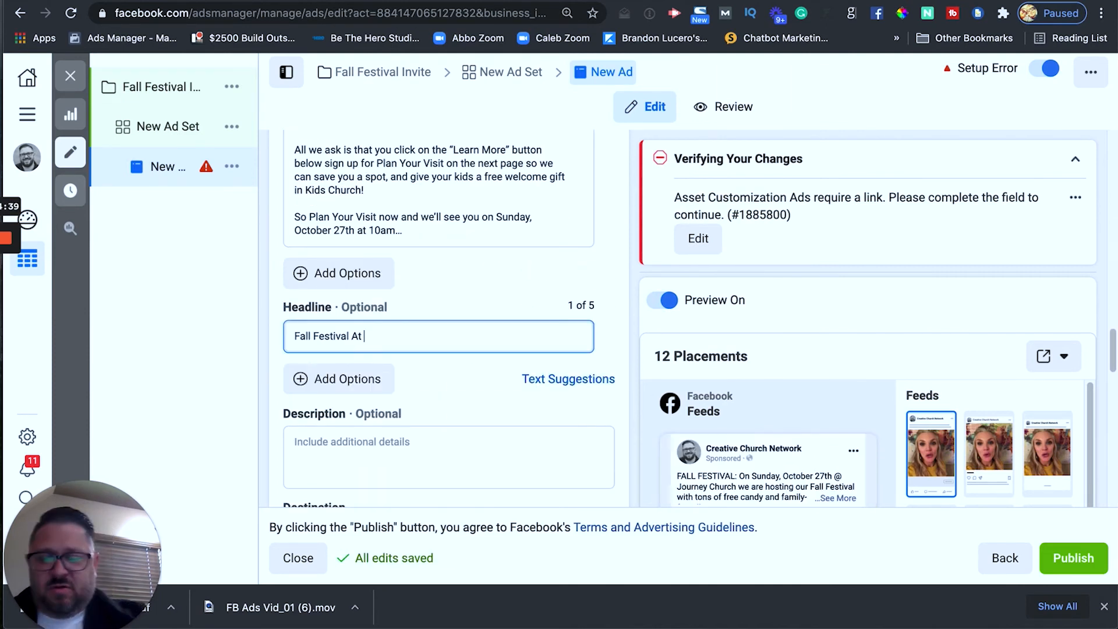
{"action": "type", "text": "Journey Ch"}
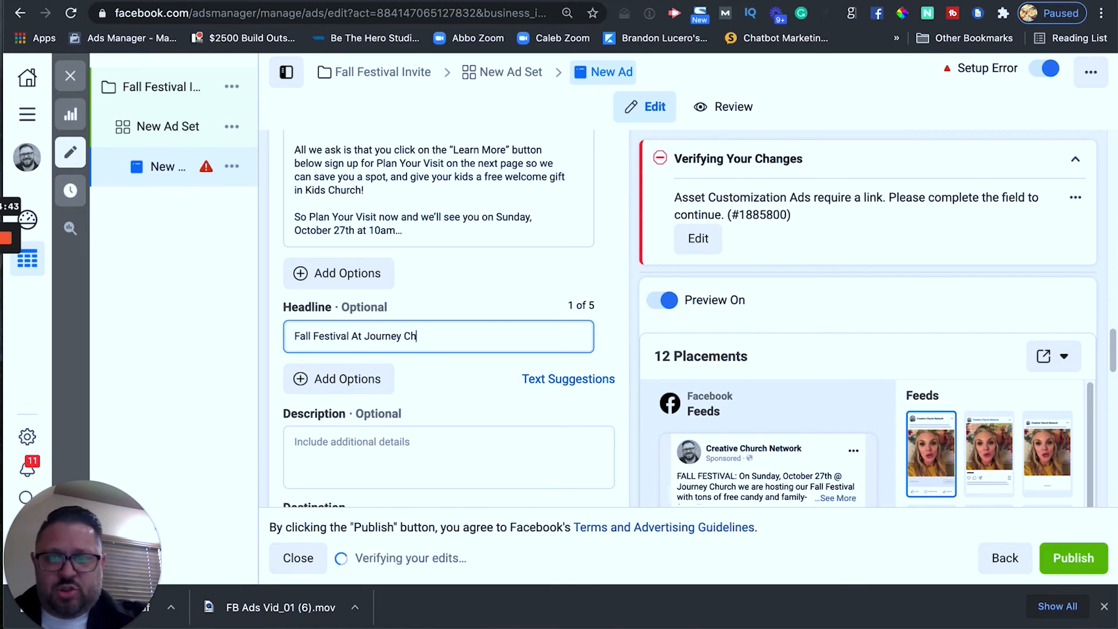
{"action": "type", "text": "urch"}
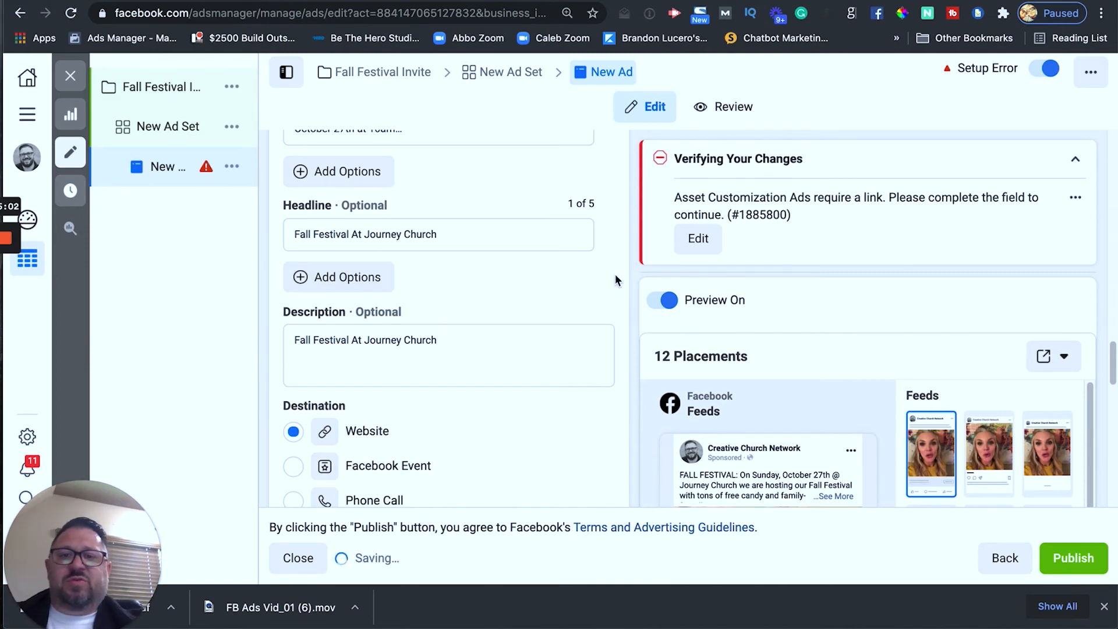
Set the Website URL to journeychurch.com/festival.
{"action": "scroll", "scroll_direction": "down", "scroll_amount": 3}
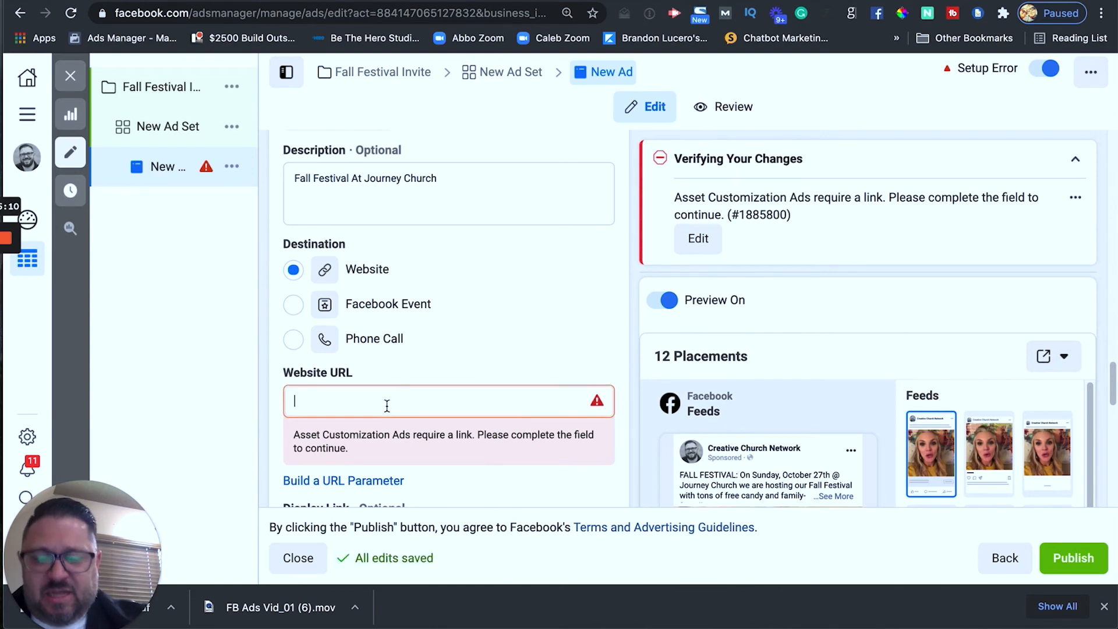
{"action": "type", "text": "journeychurch.com"}
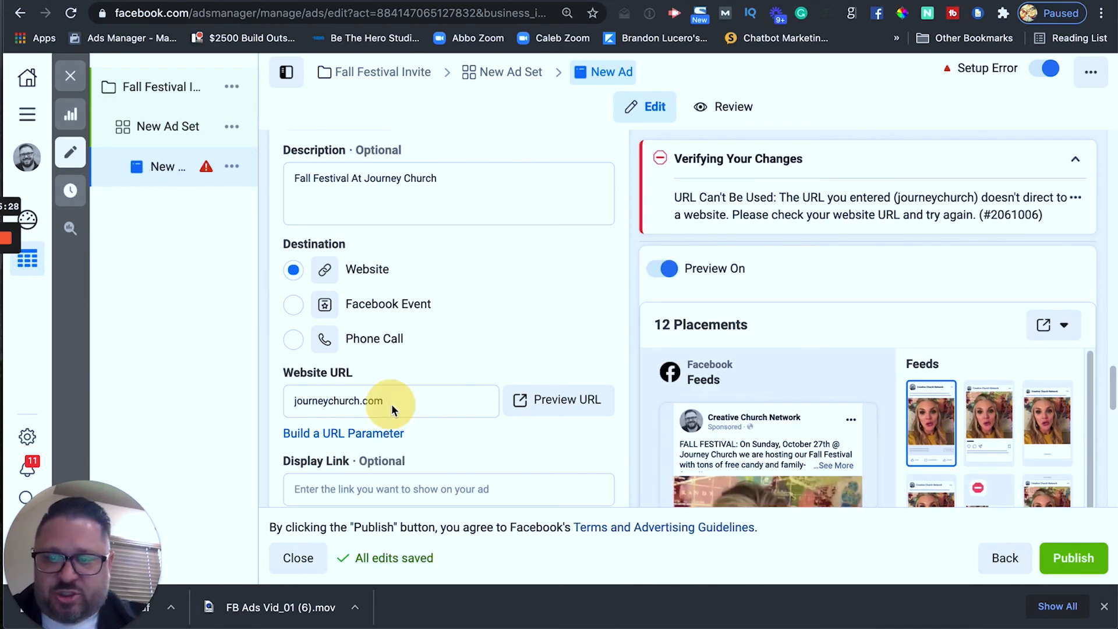
{"action": "type", "text": "/festival"}
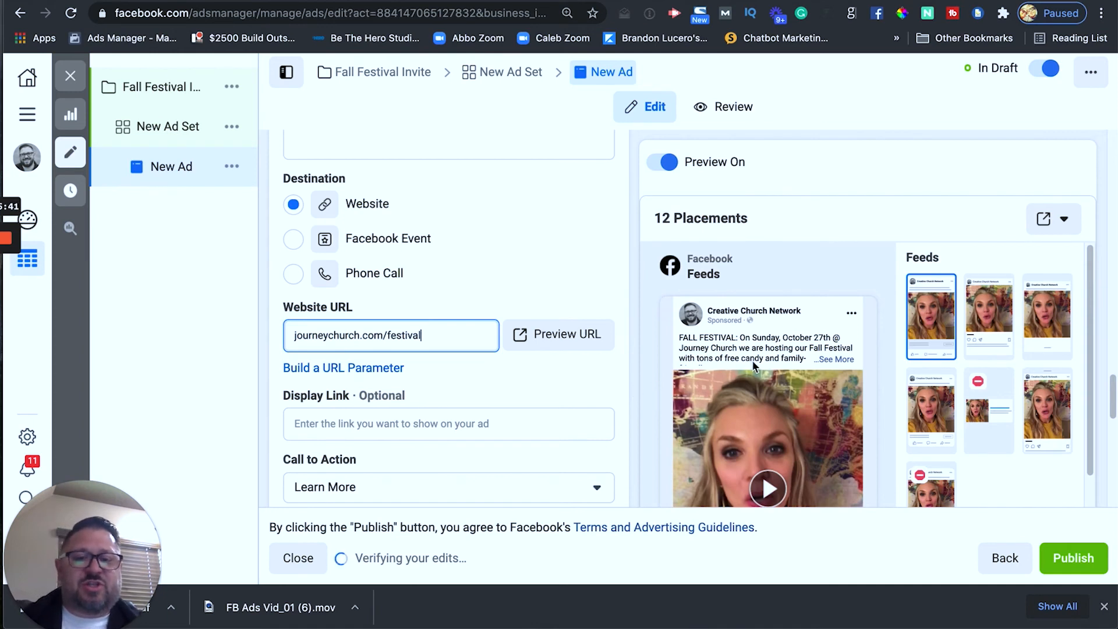
Set the Display Link to journeychurch.com, leaving Learn More as the call to action.
{"action": "scroll", "scroll_direction": "down", "scroll_amount": 3}
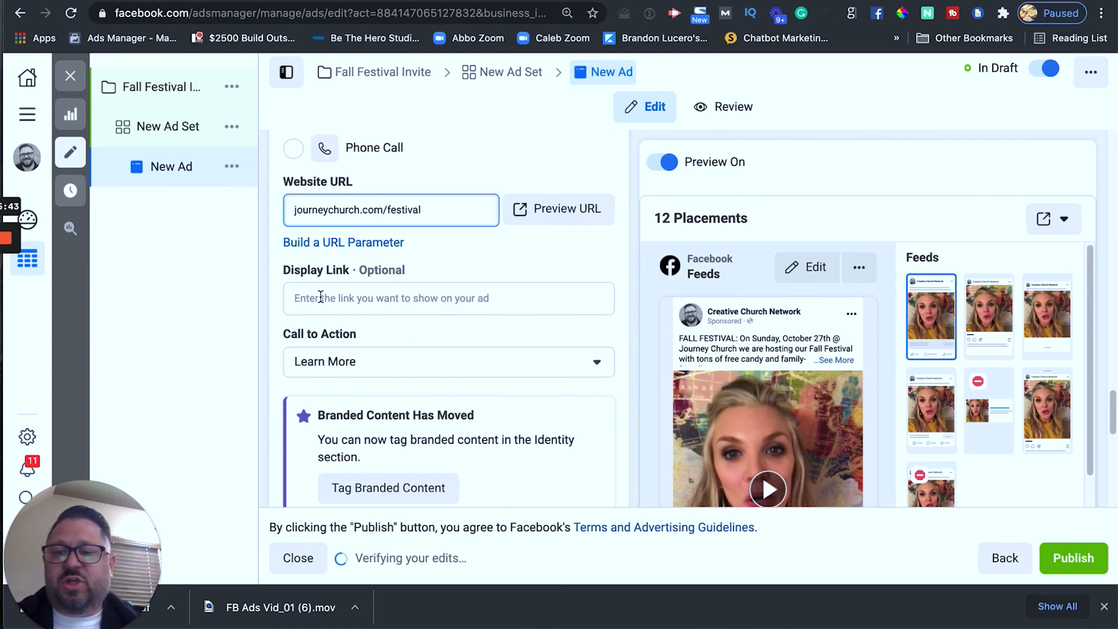
{"action": "left_click", "coordinate": [448, 299]}
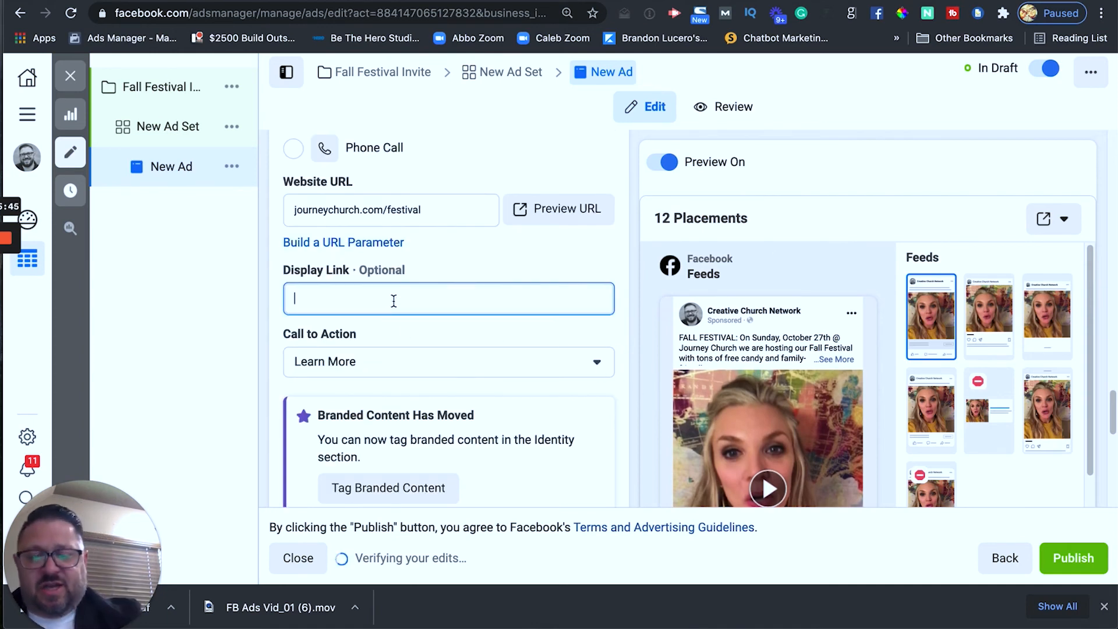
{"action": "type", "text": "j"}
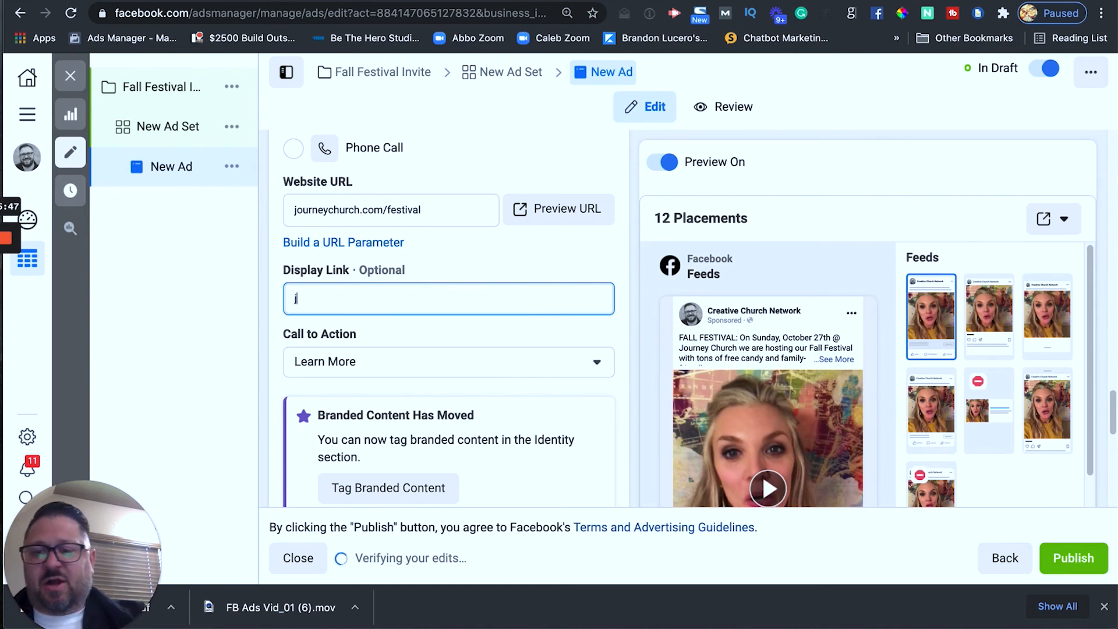
{"action": "type", "text": "journey"}
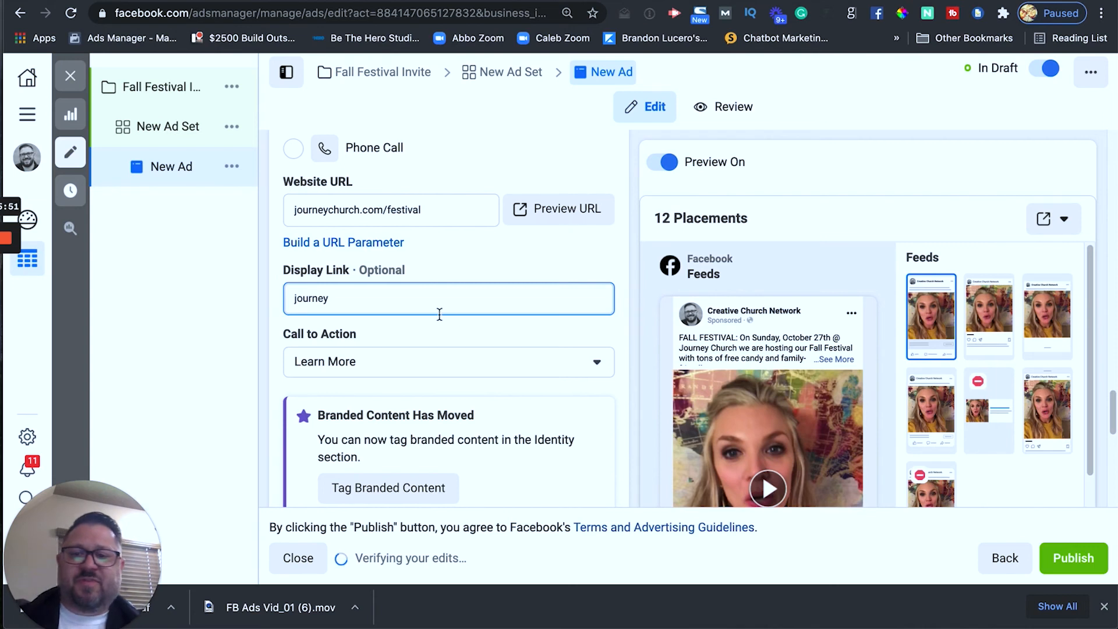
{"action": "mouse_move", "coordinate": [379, 212]}
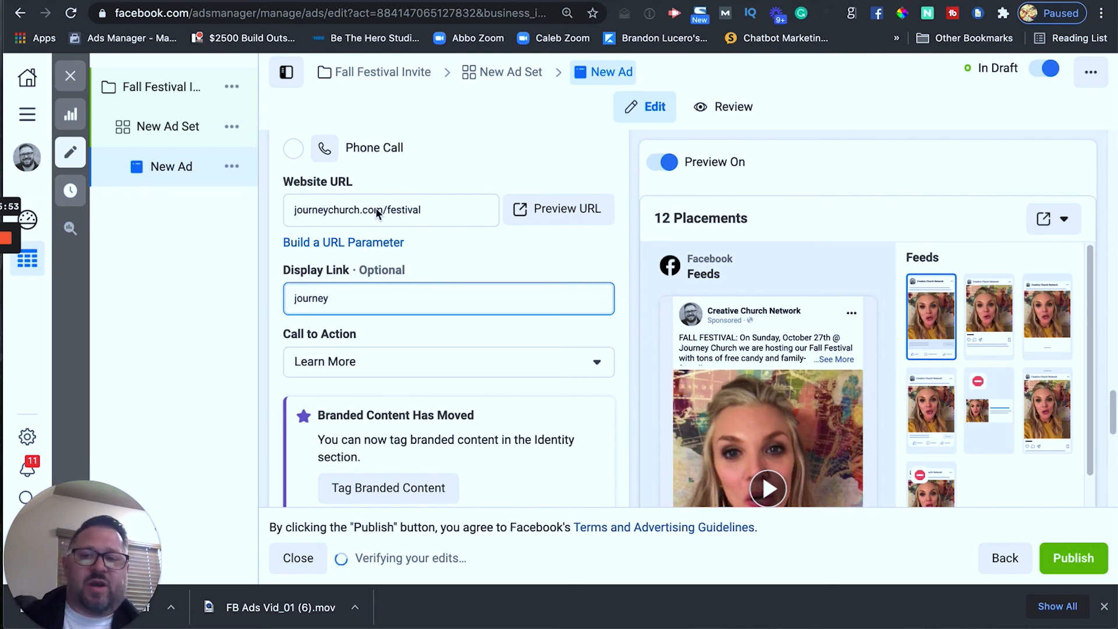
{"action": "type", "text": "journeychurch.com"}
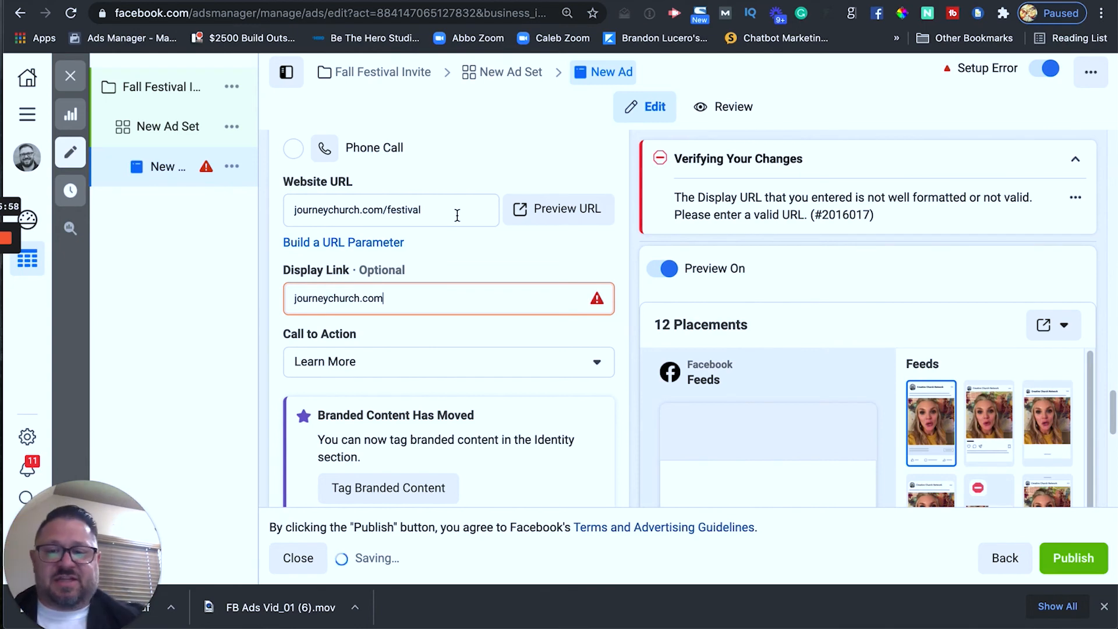
{"action": "left_click", "coordinate": [447, 298]}
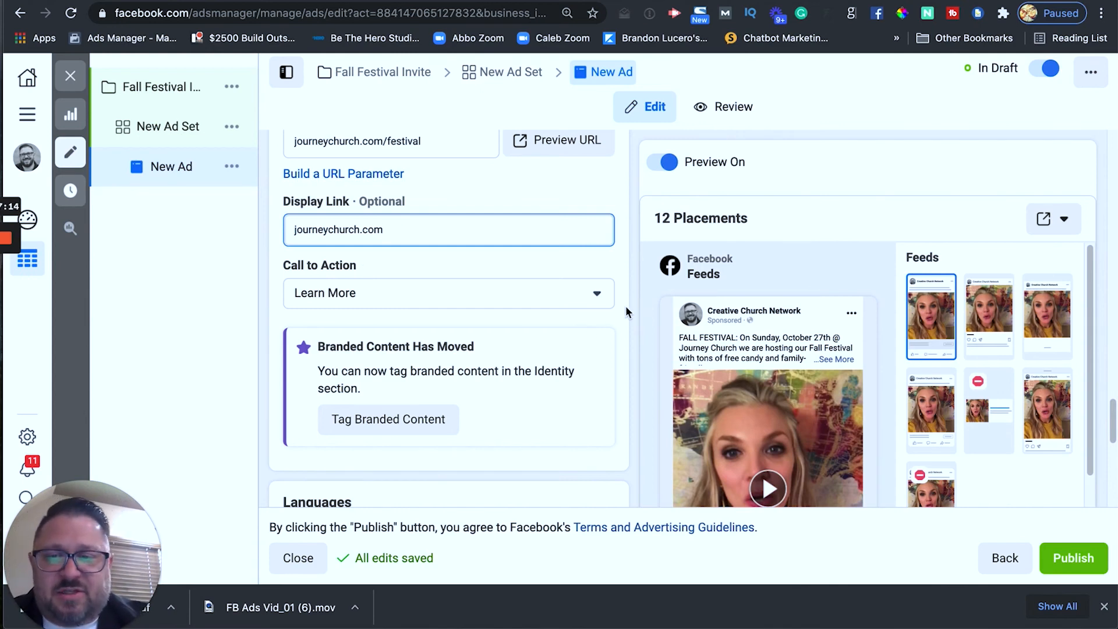
Expand 'See More' in the Facebook Feeds preview to show the full festival text.
{"action": "scroll", "scroll_direction": "down", "scroll_amount": 3}
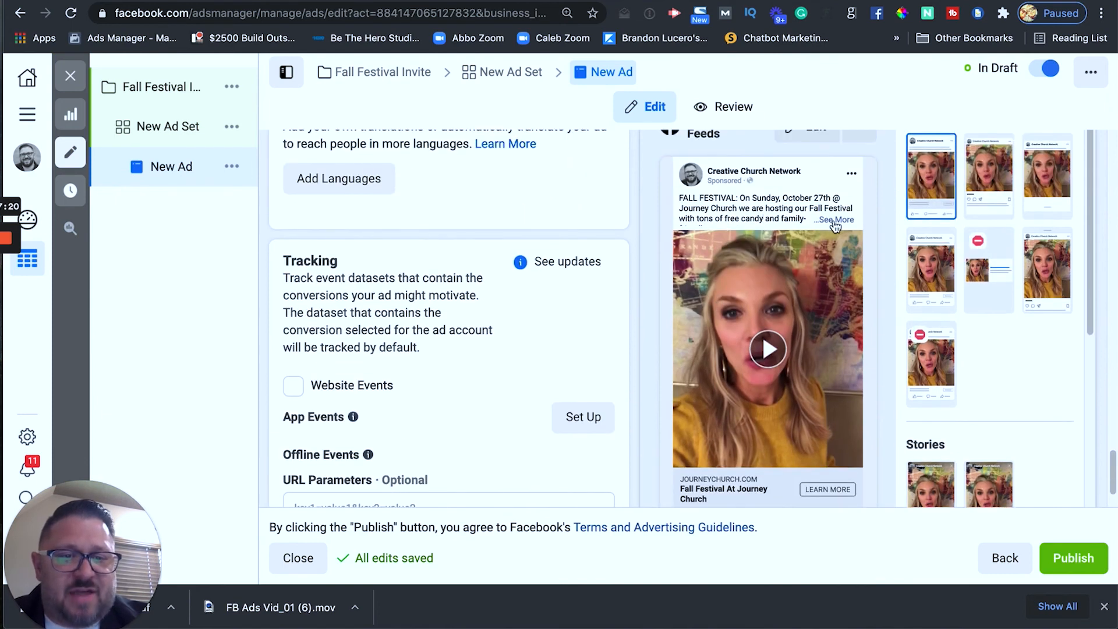
{"action": "left_click", "coordinate": [835, 220]}
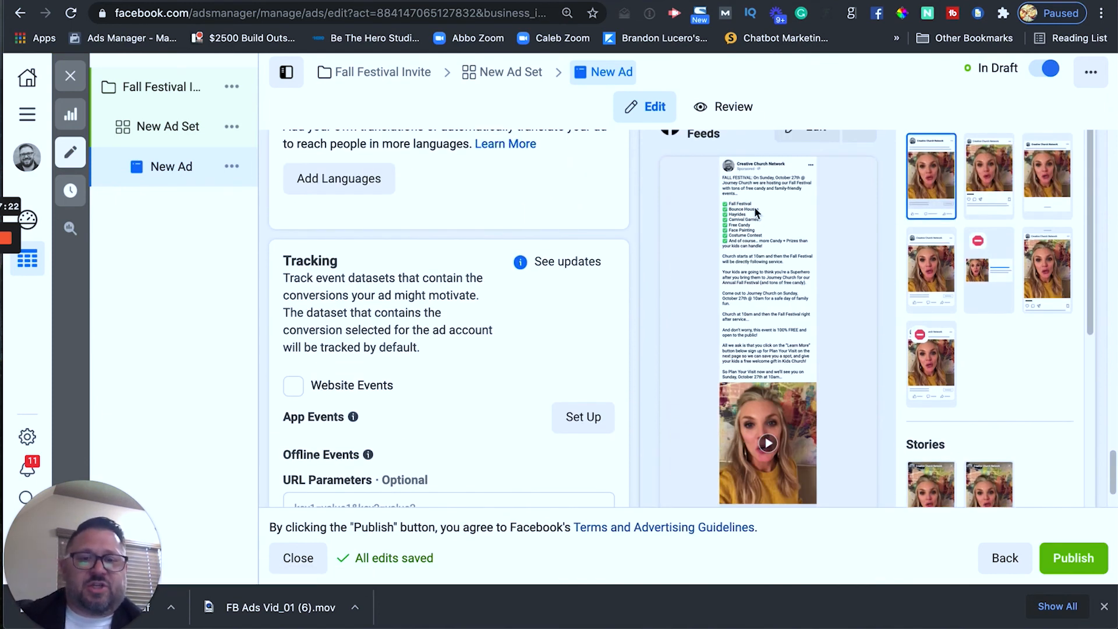
{"action": "scroll", "scroll_direction": "down", "scroll_amount": 3}
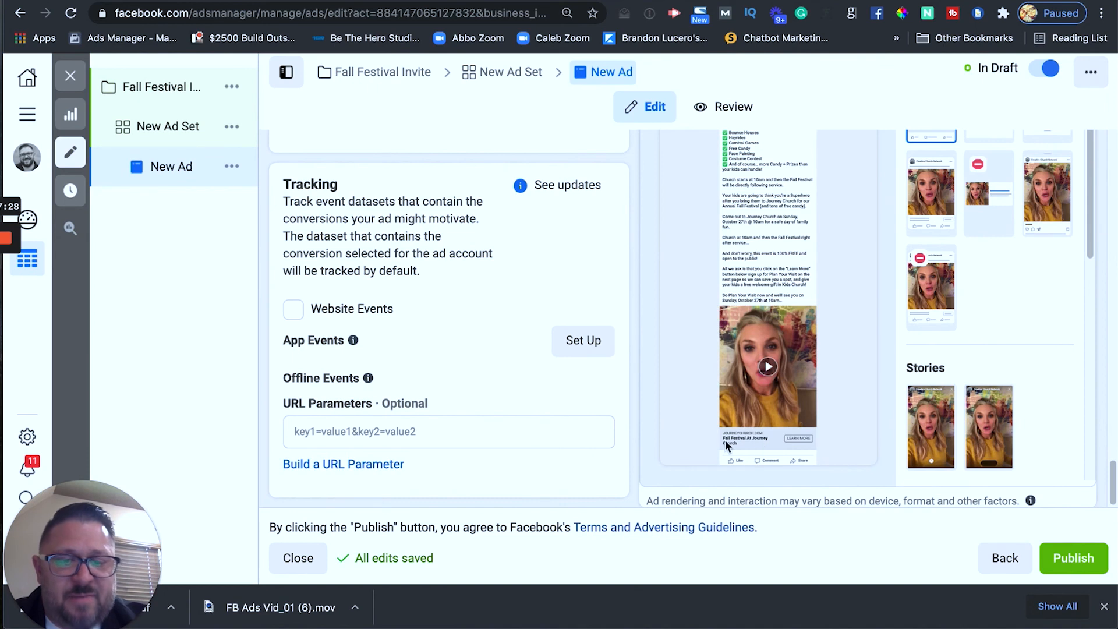
{"action": "mouse_move", "coordinate": [769, 444]}
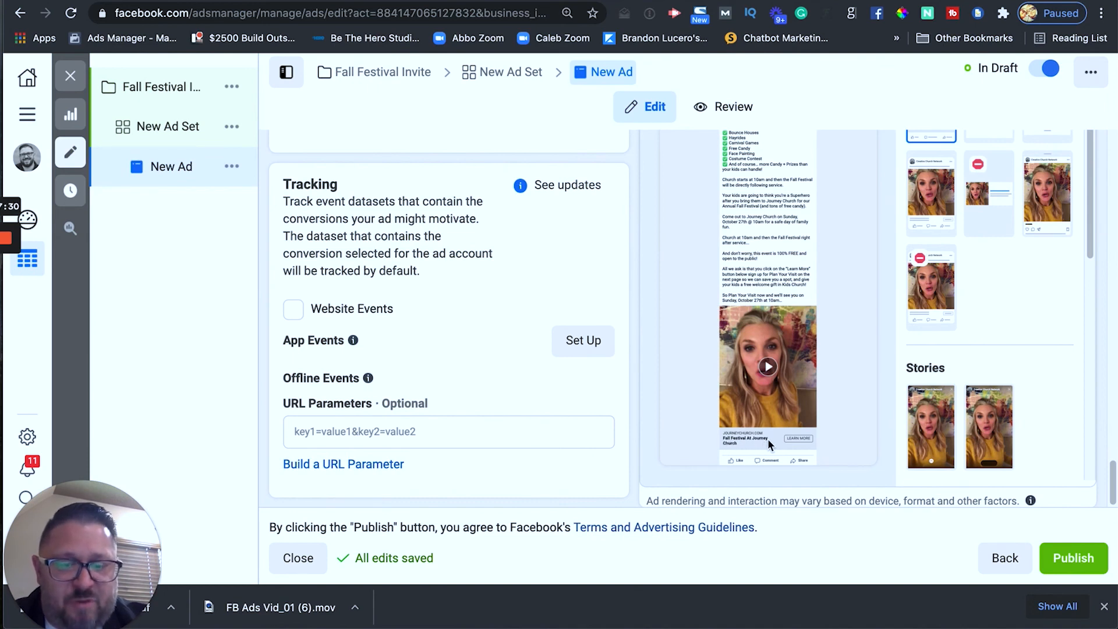
{"action": "mouse_move", "coordinate": [764, 438]}
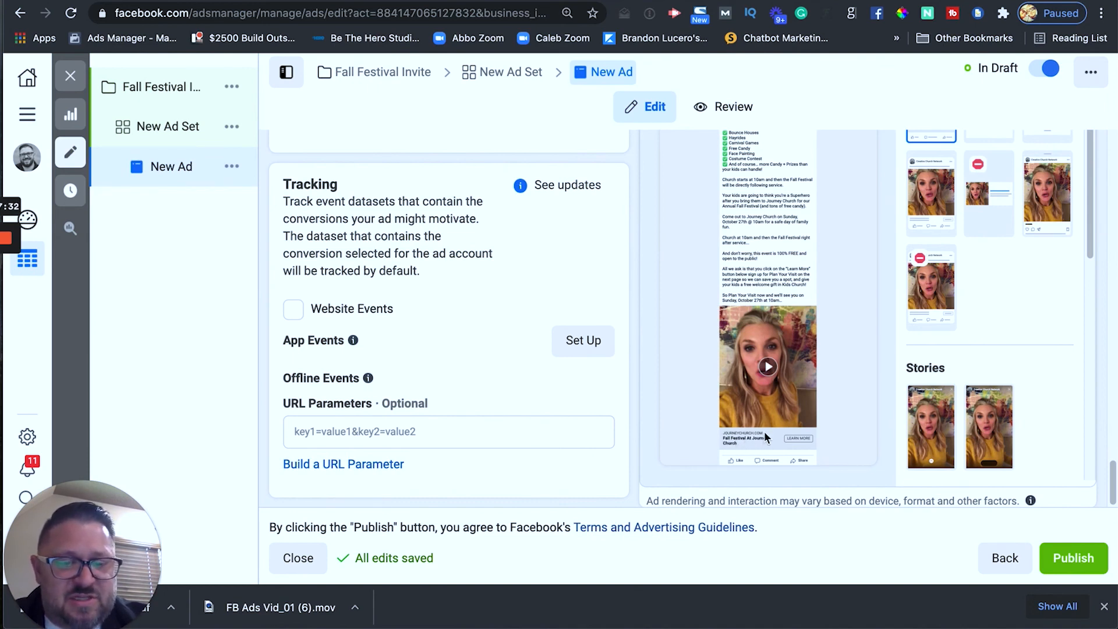